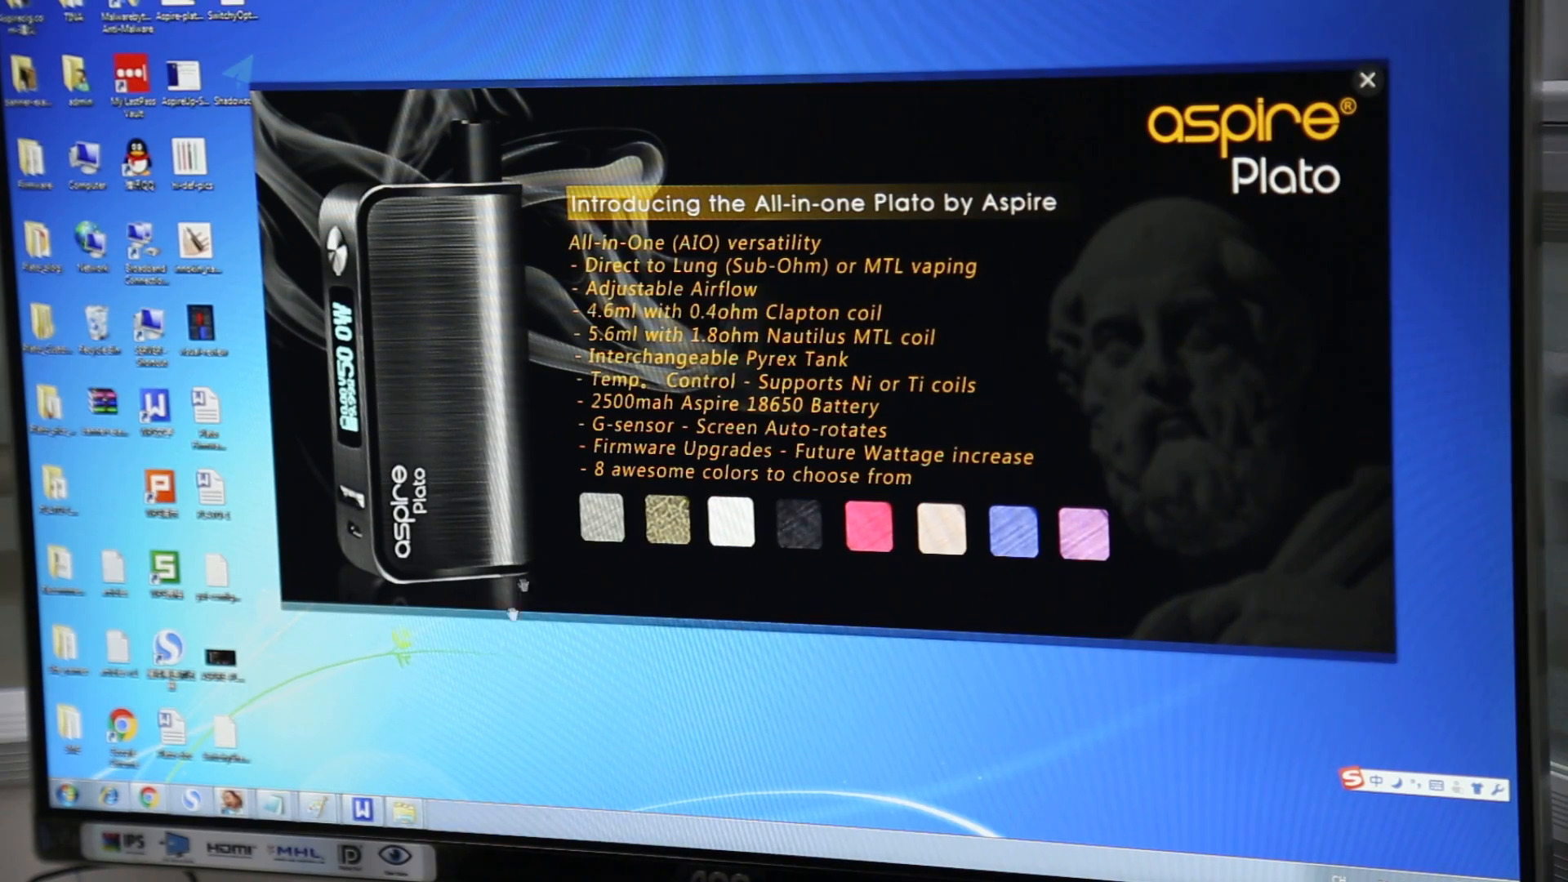
Step: Bring up the WPS PDF guide on making a personalized Plato logo
{"action": "left_click", "coordinate": [1368, 80]}
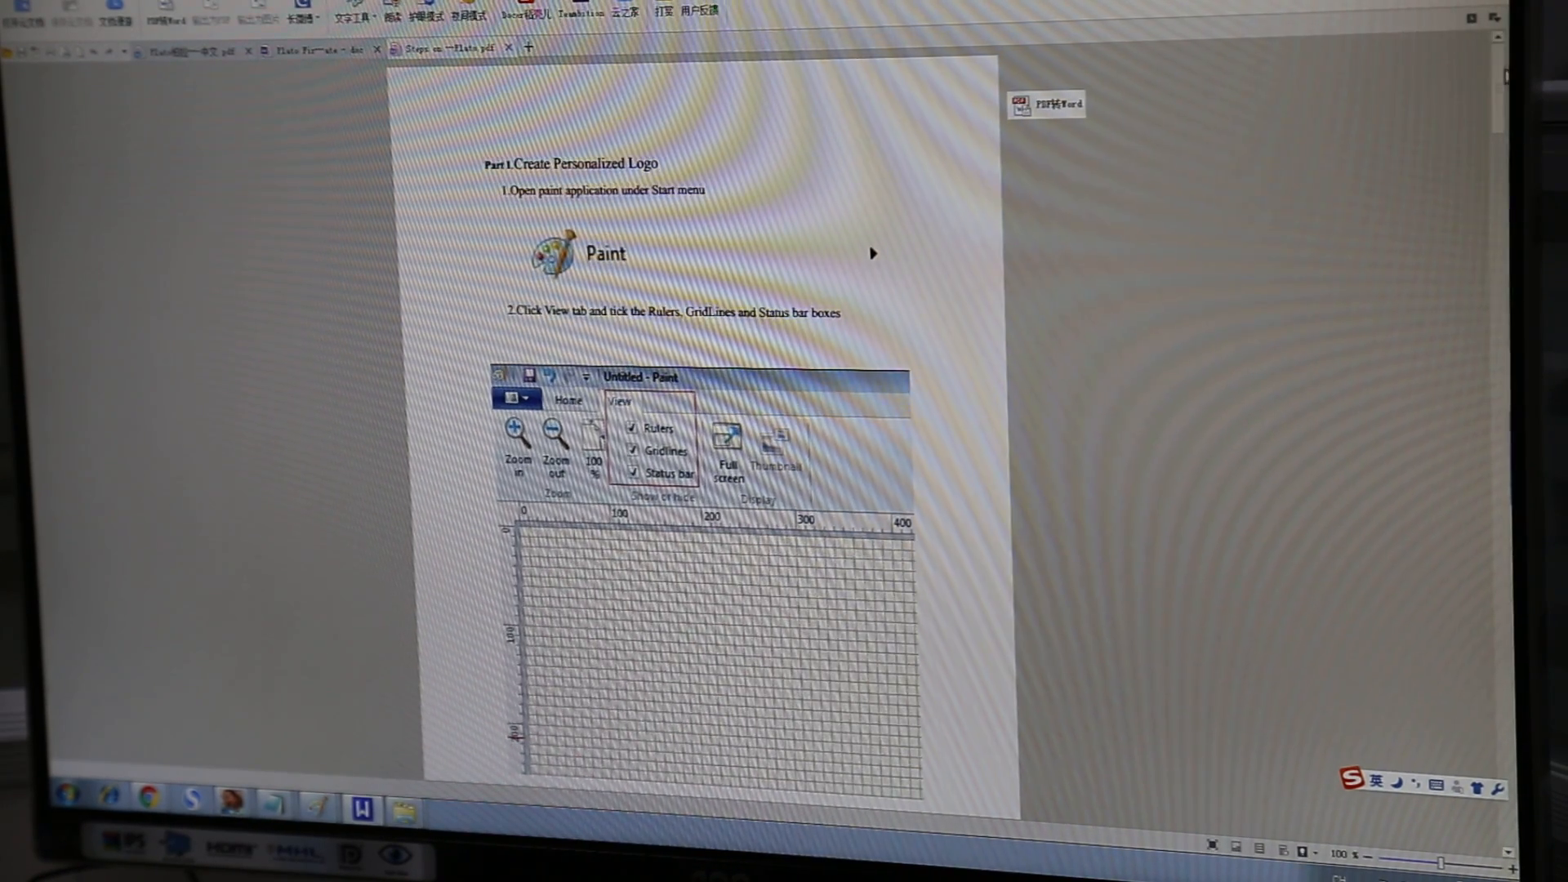
Step: Scroll through Part 1 of the logo guide in the PDF
{"action": "scroll", "scroll_direction": "down", "scroll_amount": 3}
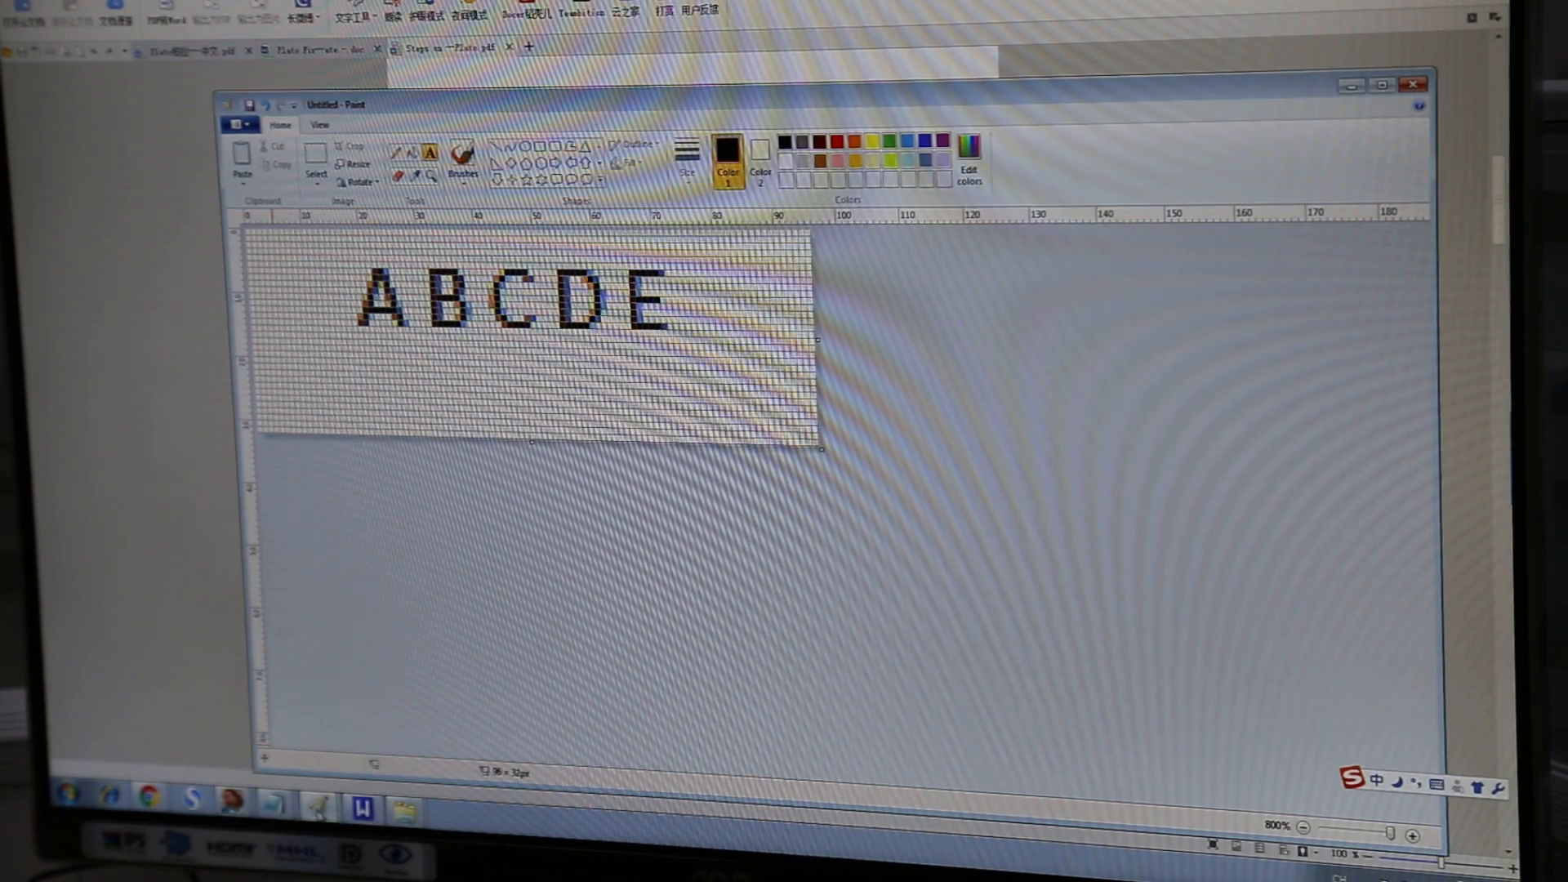
{"action": "mouse_move", "coordinate": [320, 780]}
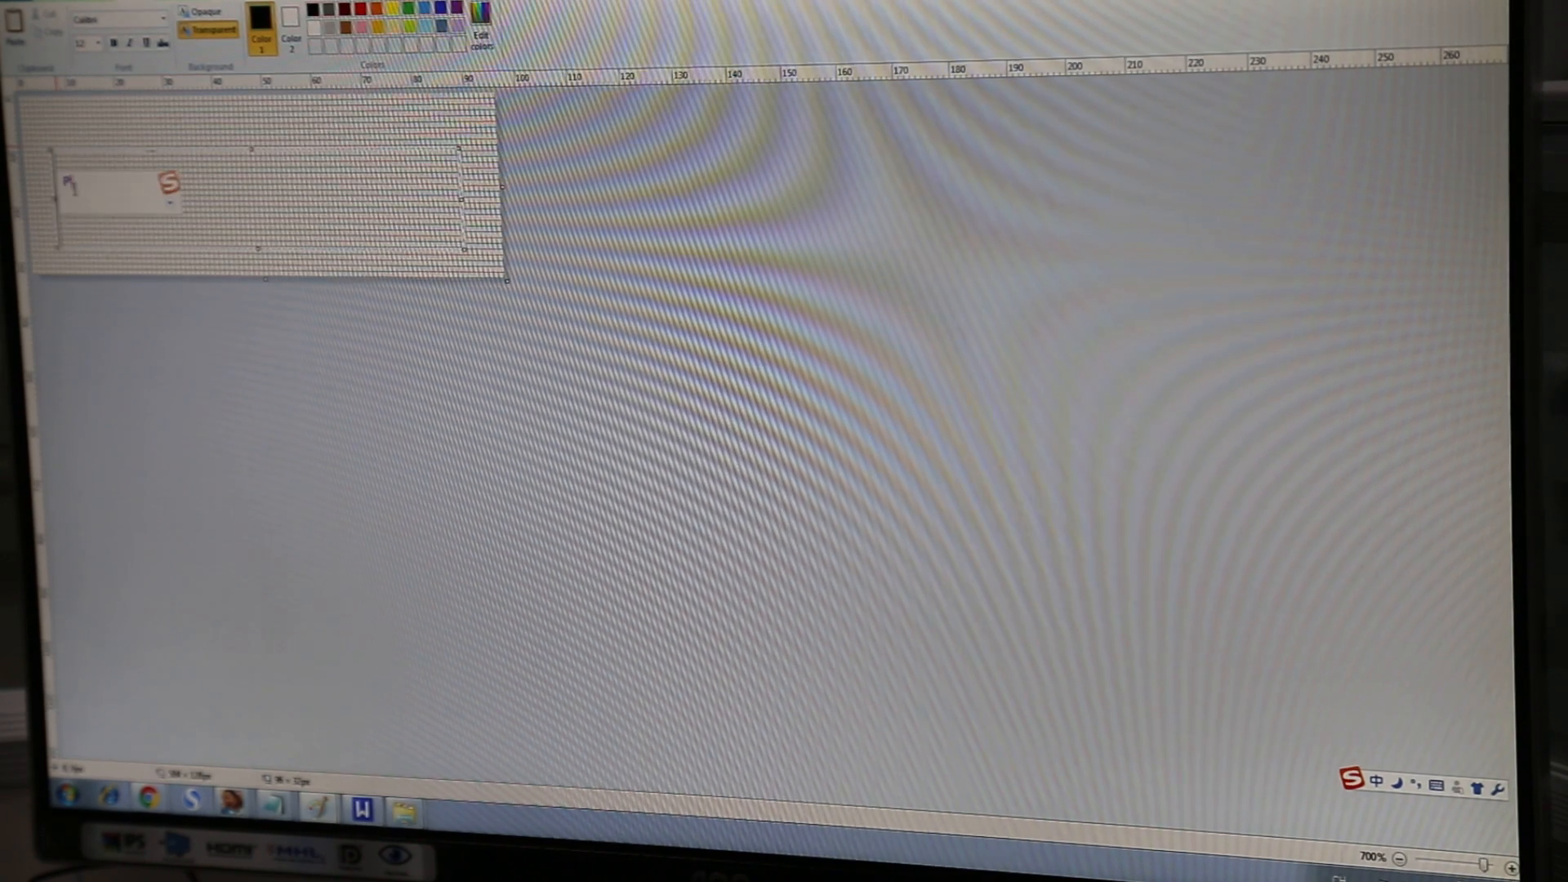
Step: Type 'PlatoVapes' into the canvas text box, correcting the mistyped letters
{"action": "type", "text": "p"}
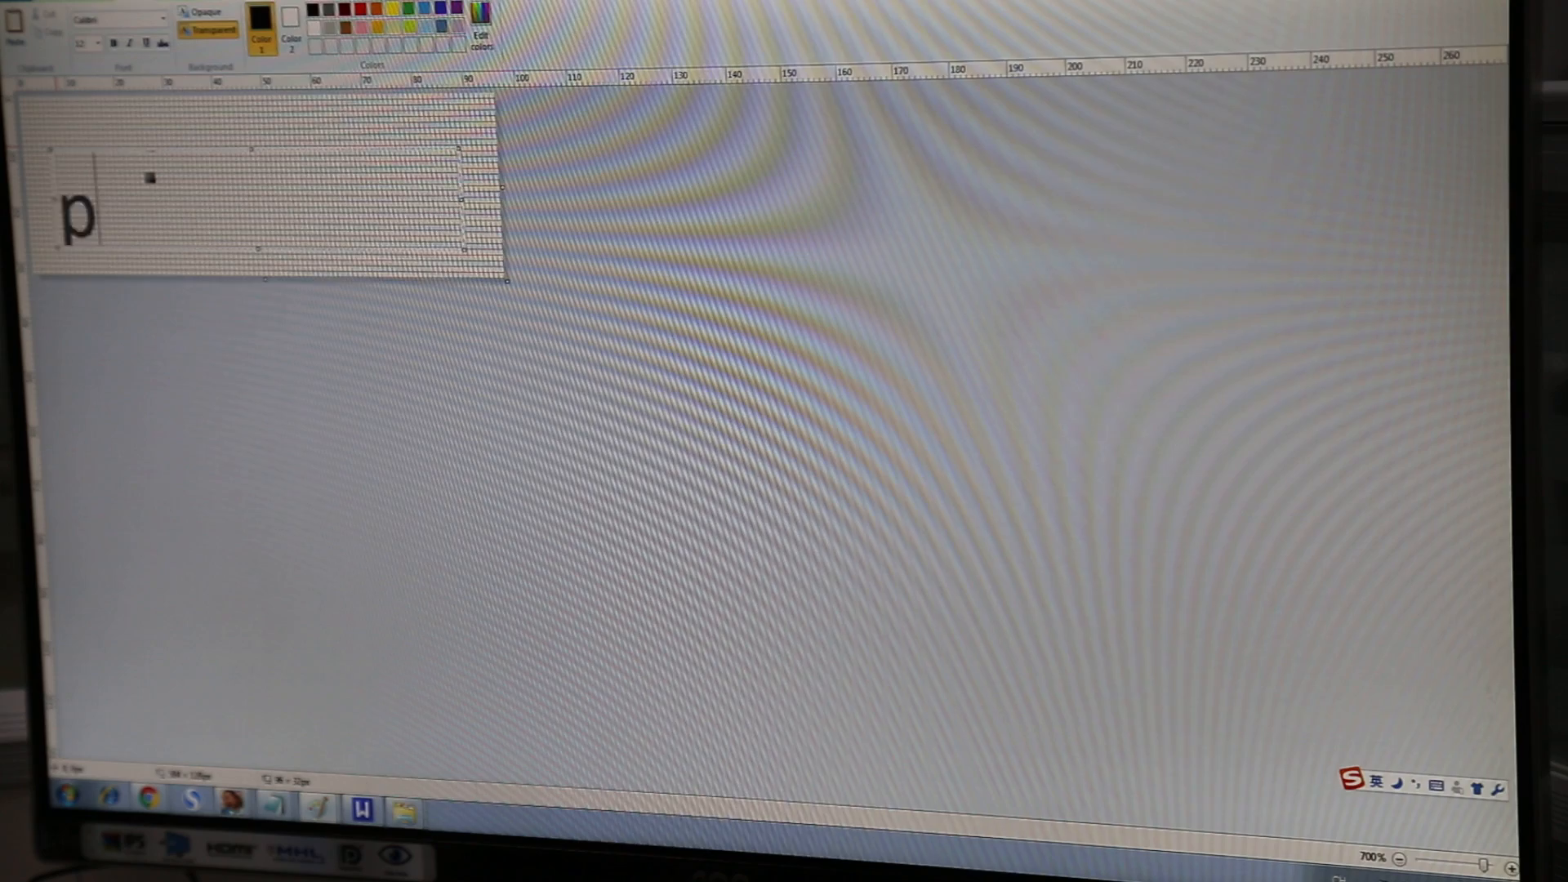
{"action": "type", "text": "lug"}
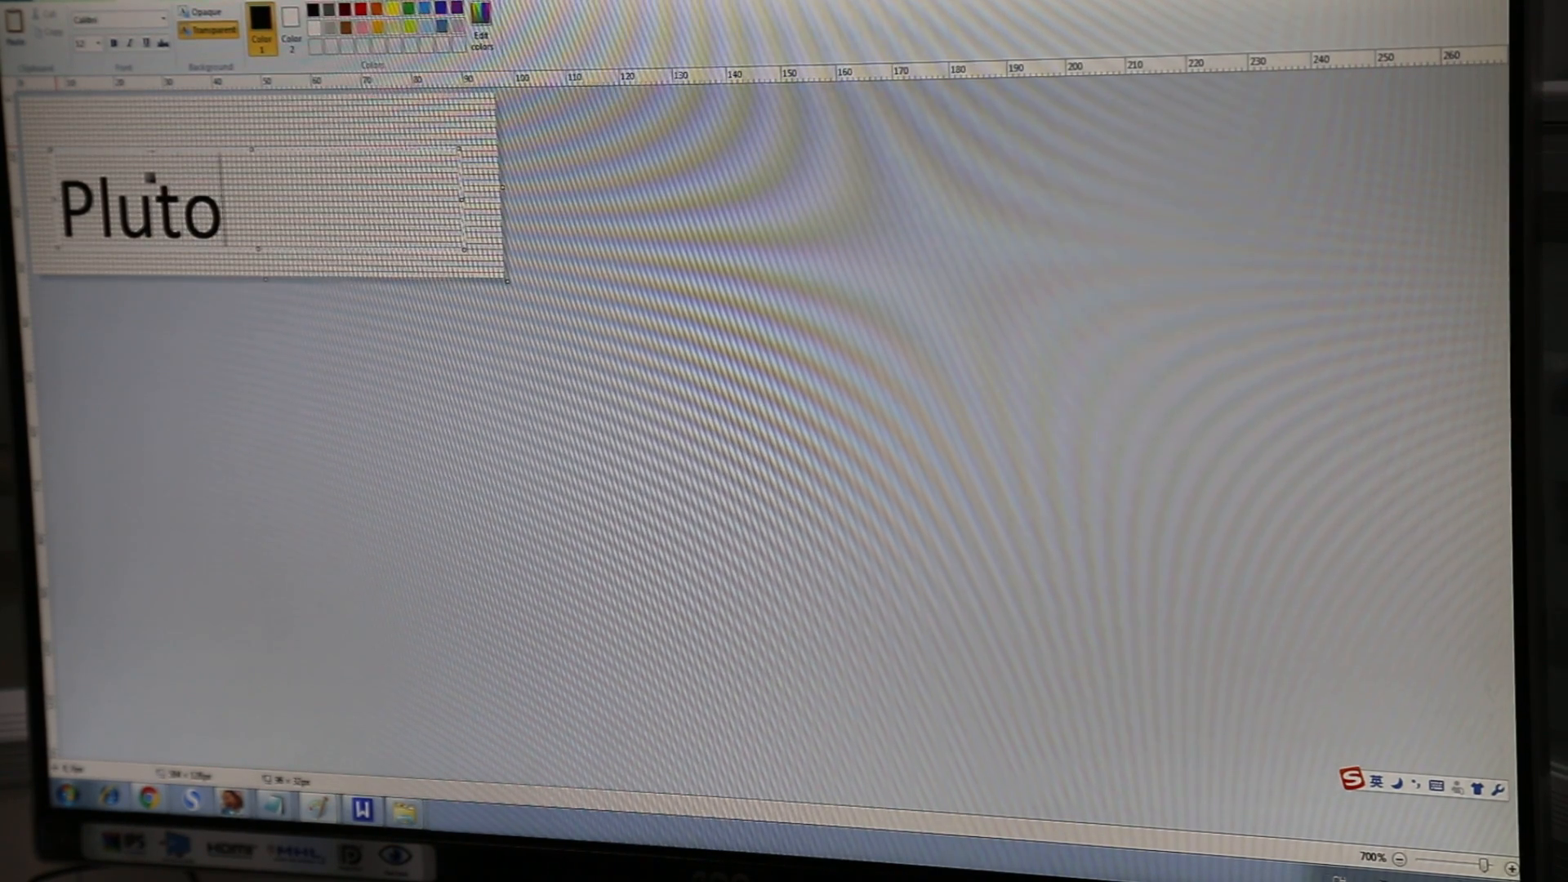
{"action": "type", "text": "PlatoVa"}
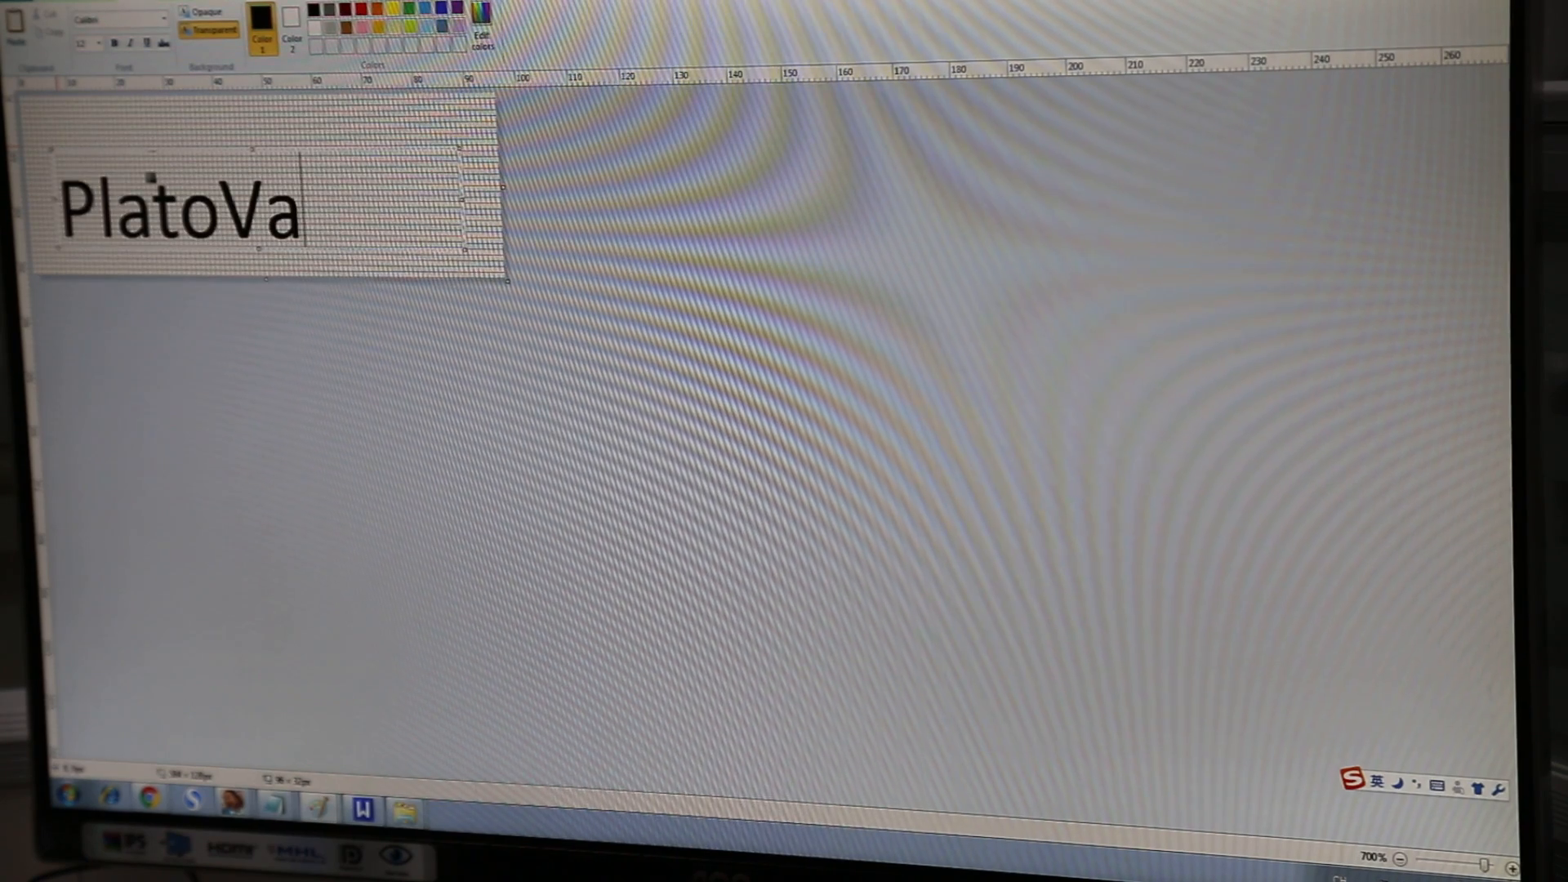
{"action": "type", "text": "pes"}
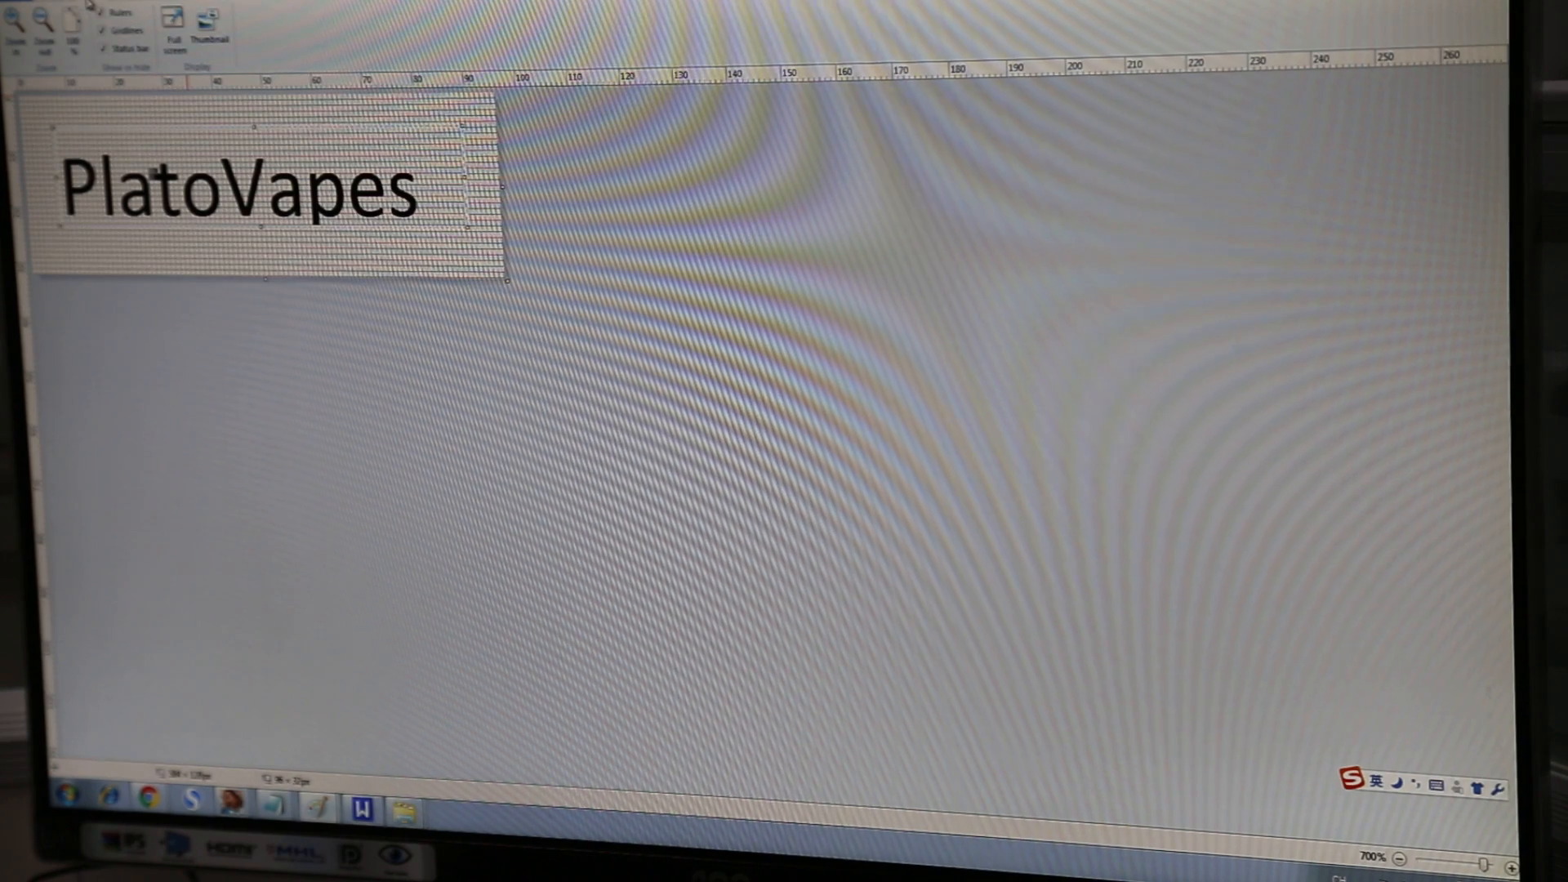
Step: Save the logo as Plato_Vapes in Monochrome Bitmap format, accepting the colour-loss warning
{"action": "left_click", "coordinate": [45, 10]}
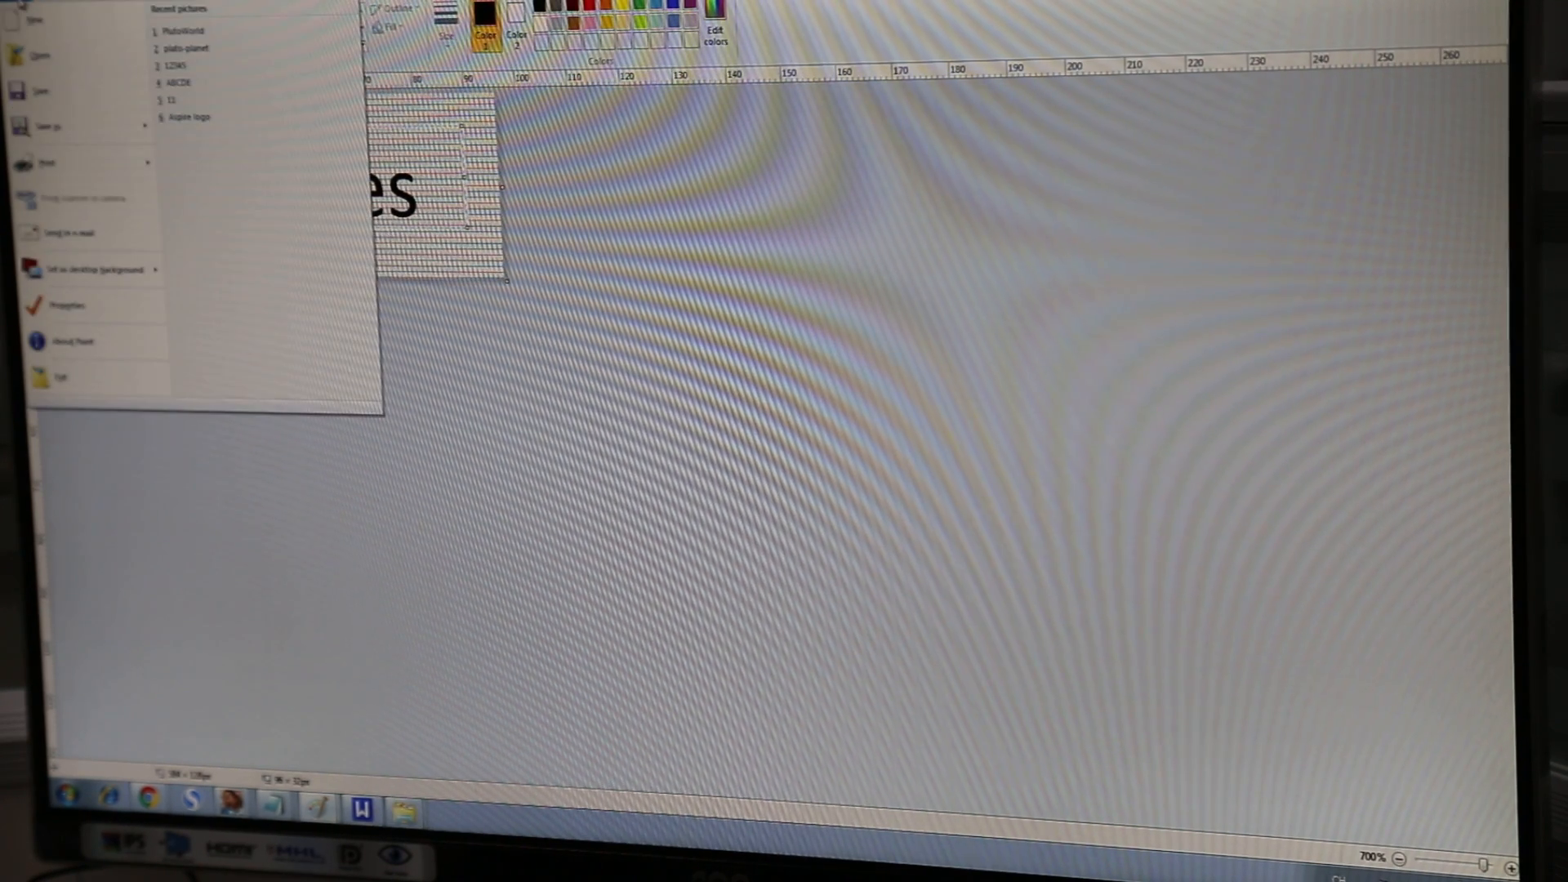
{"action": "left_click", "coordinate": [50, 126]}
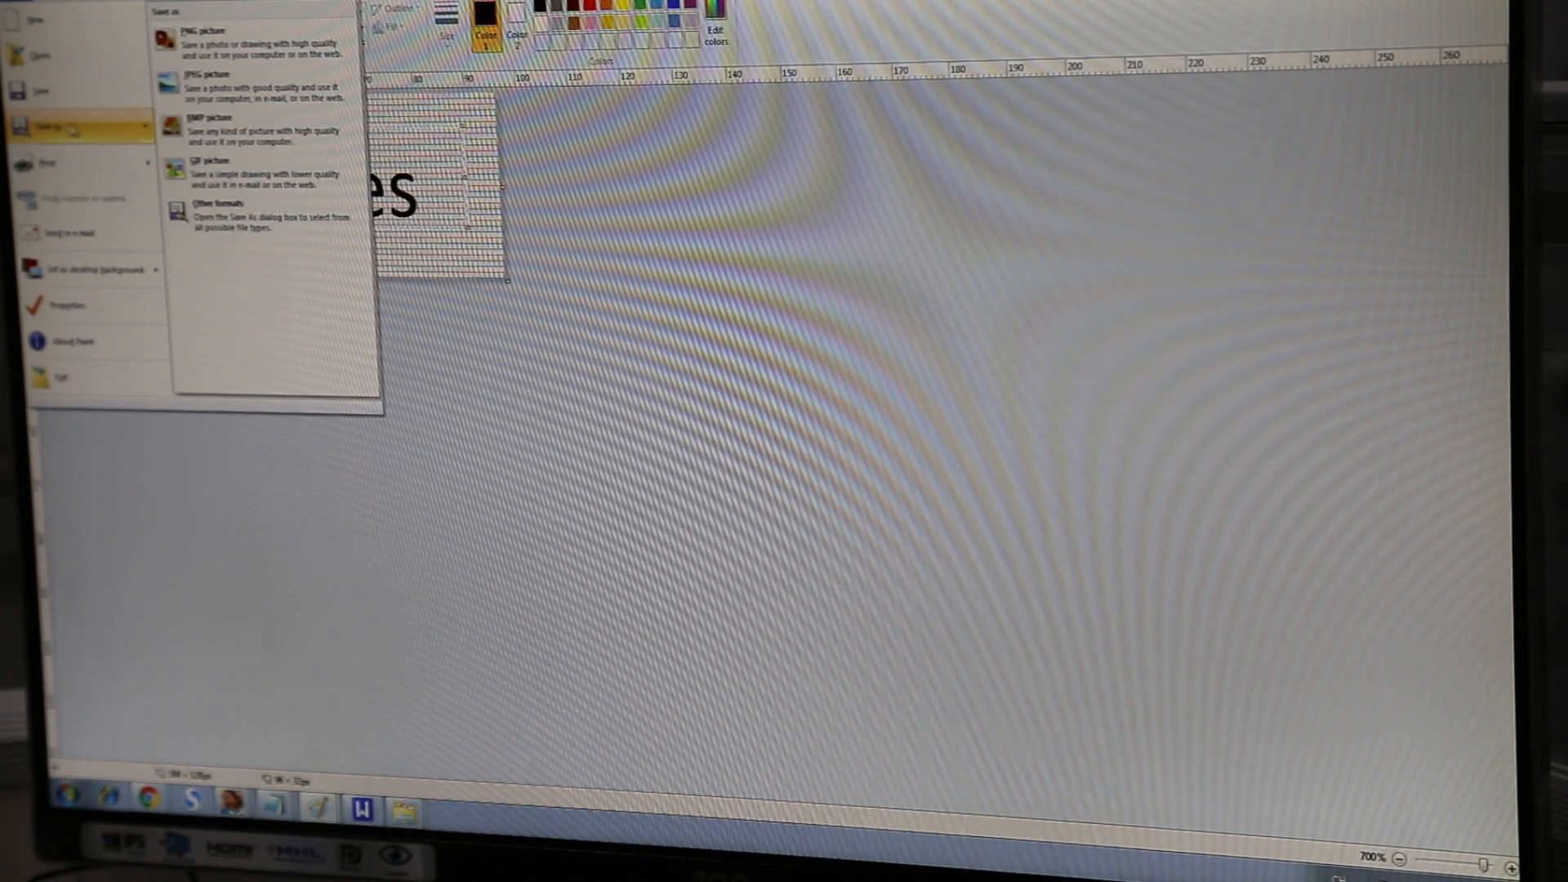
{"action": "mouse_move", "coordinate": [250, 130]}
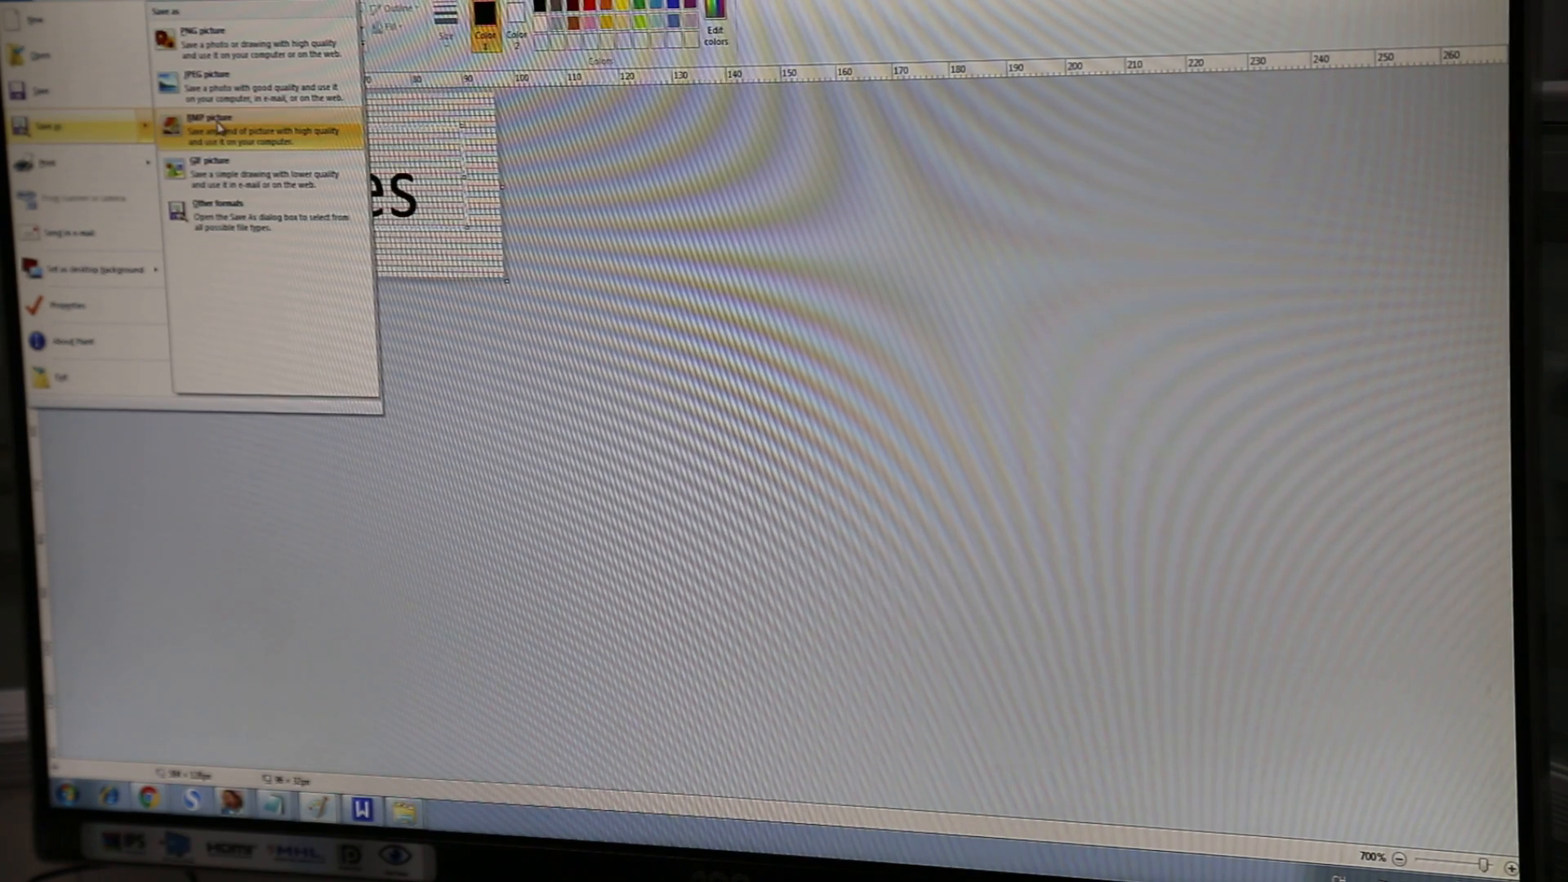
{"action": "left_click", "coordinate": [210, 128]}
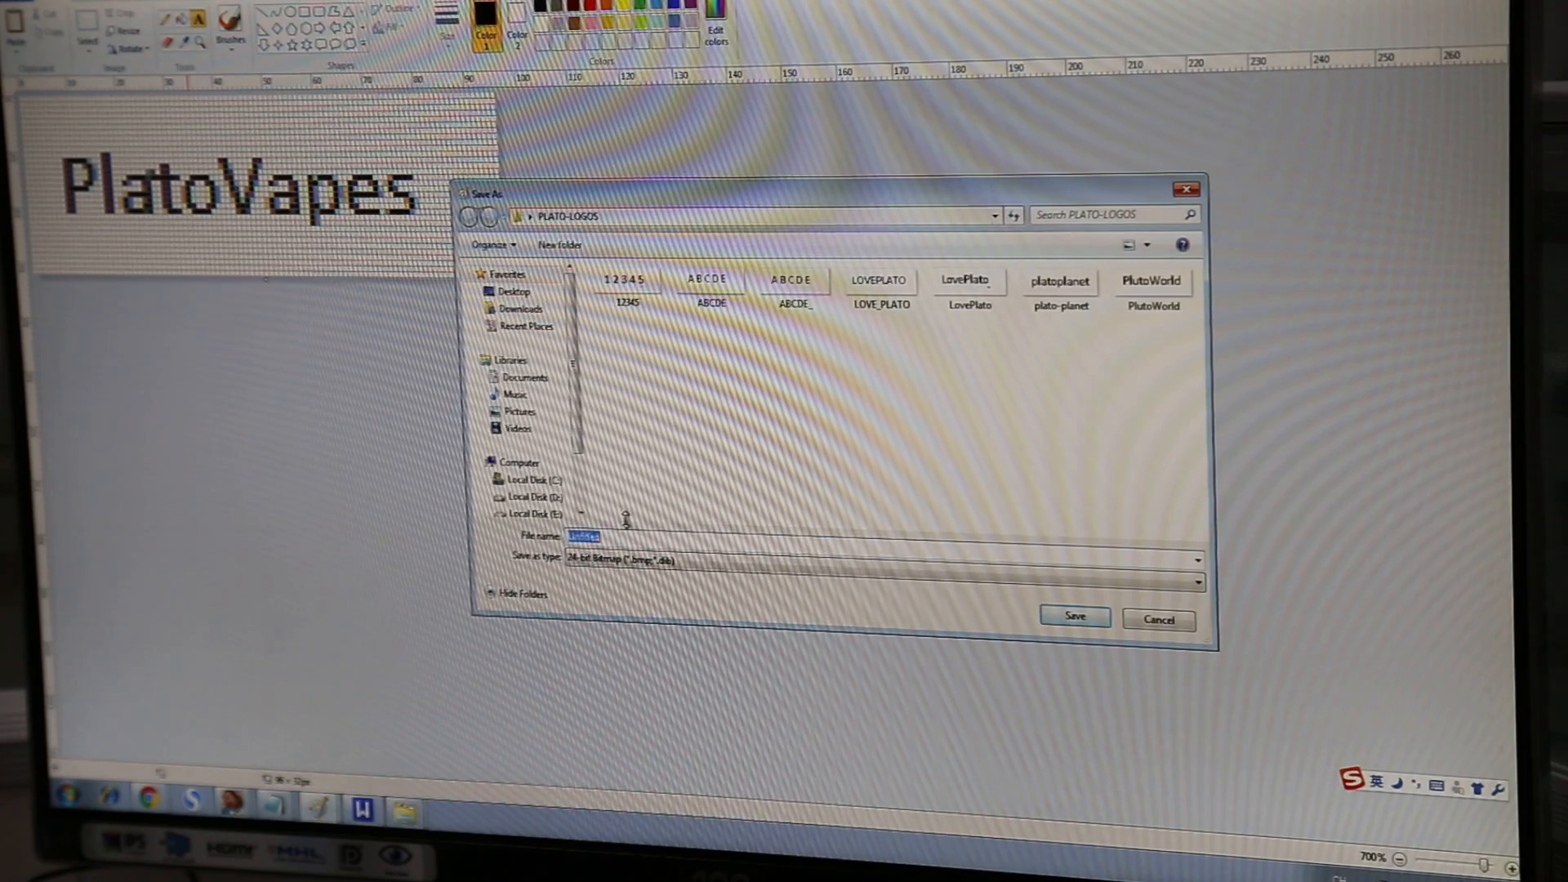
{"action": "type", "text": "Plato"}
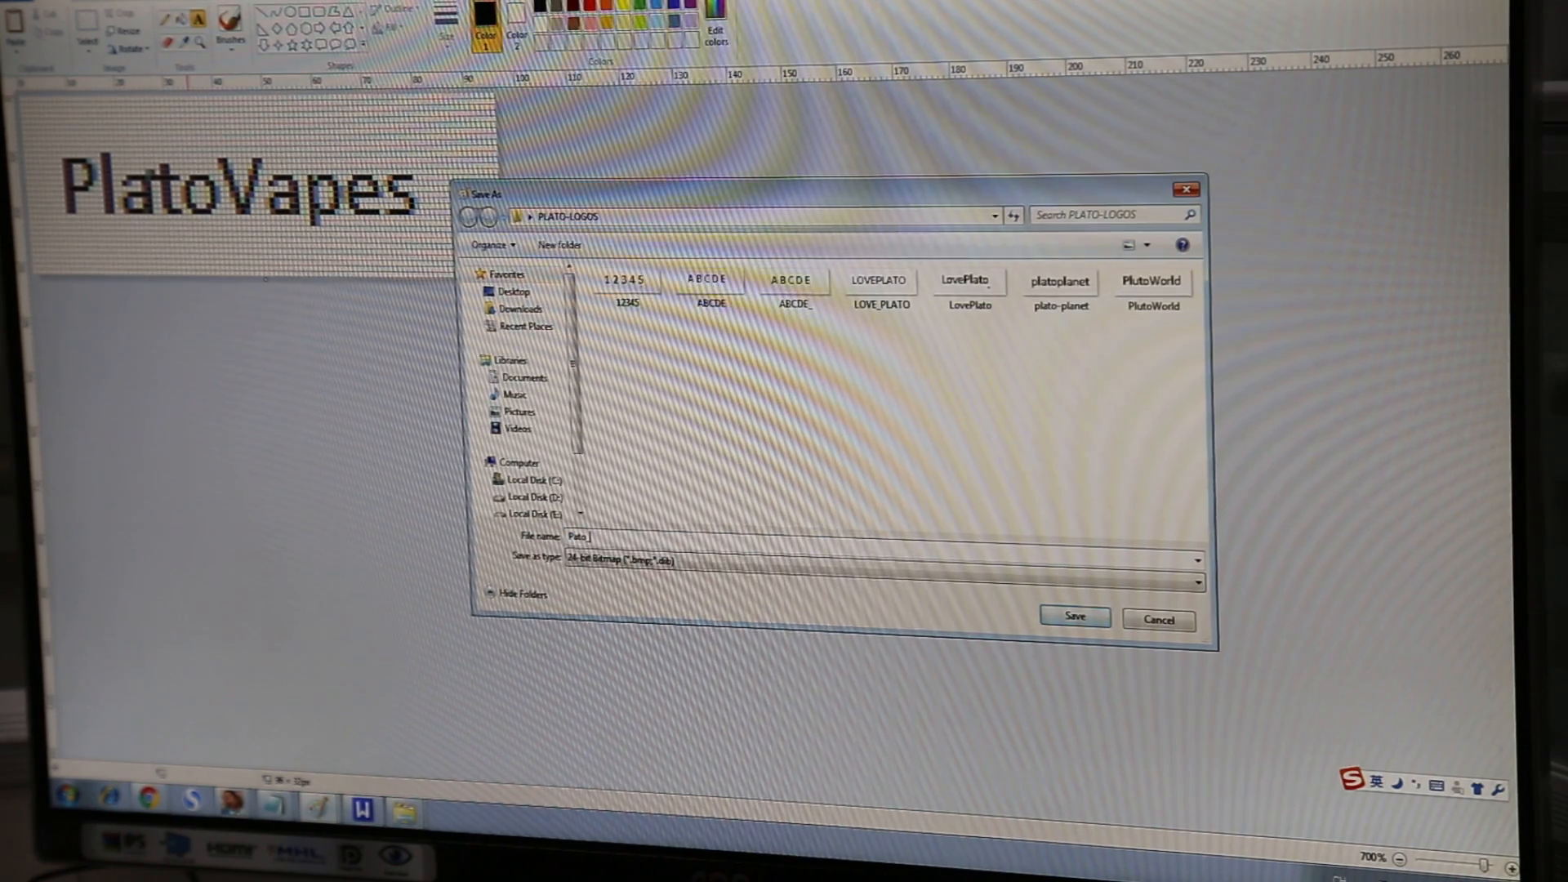
{"action": "type", "text": "_vapes"}
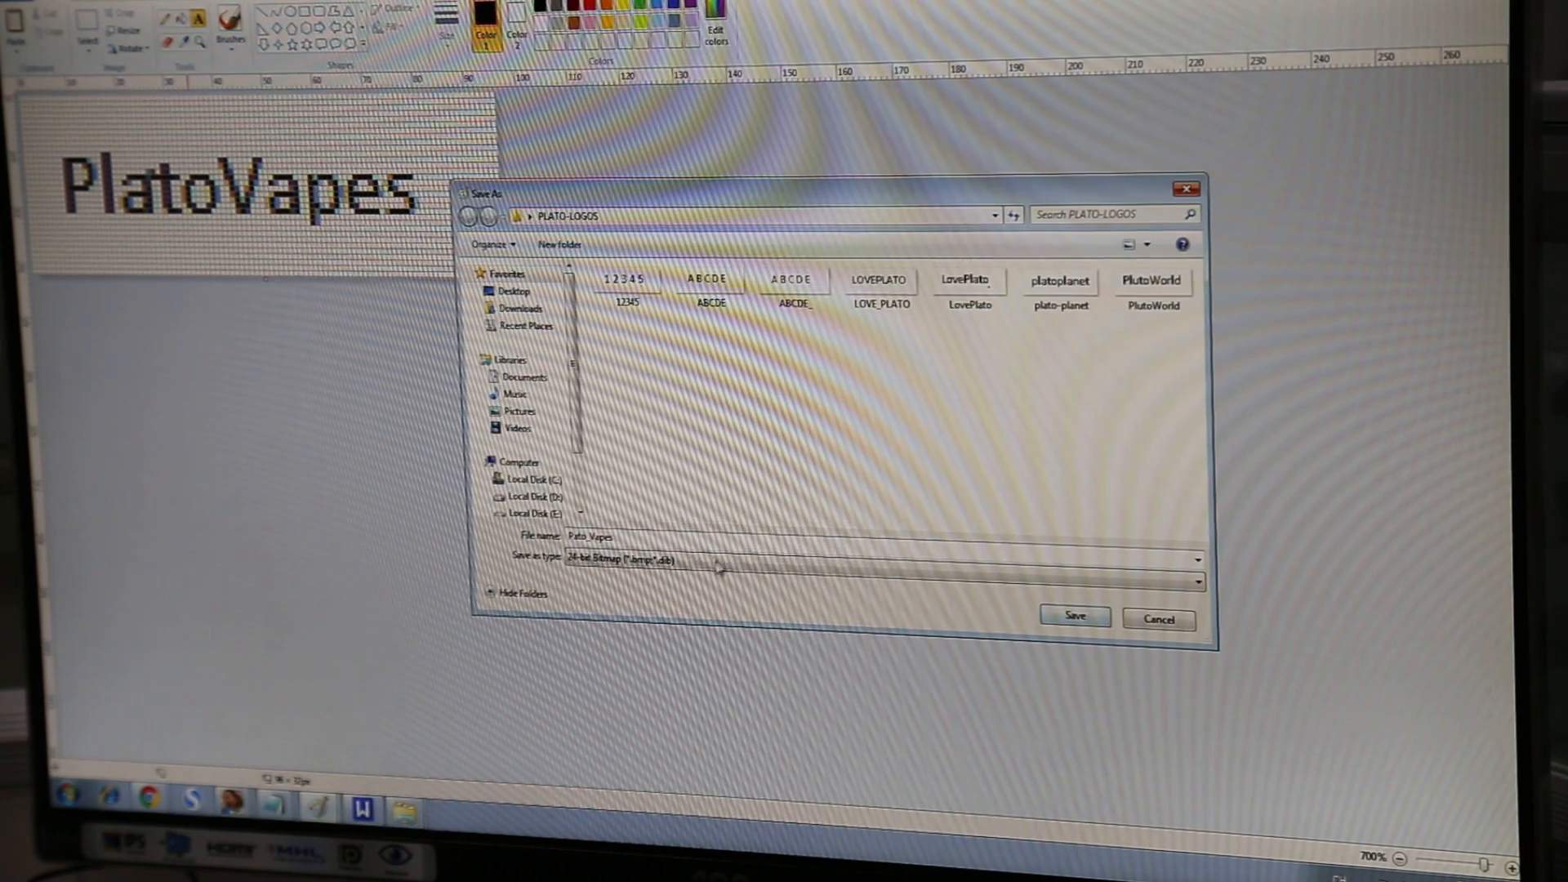
{"action": "left_click", "coordinate": [1195, 558]}
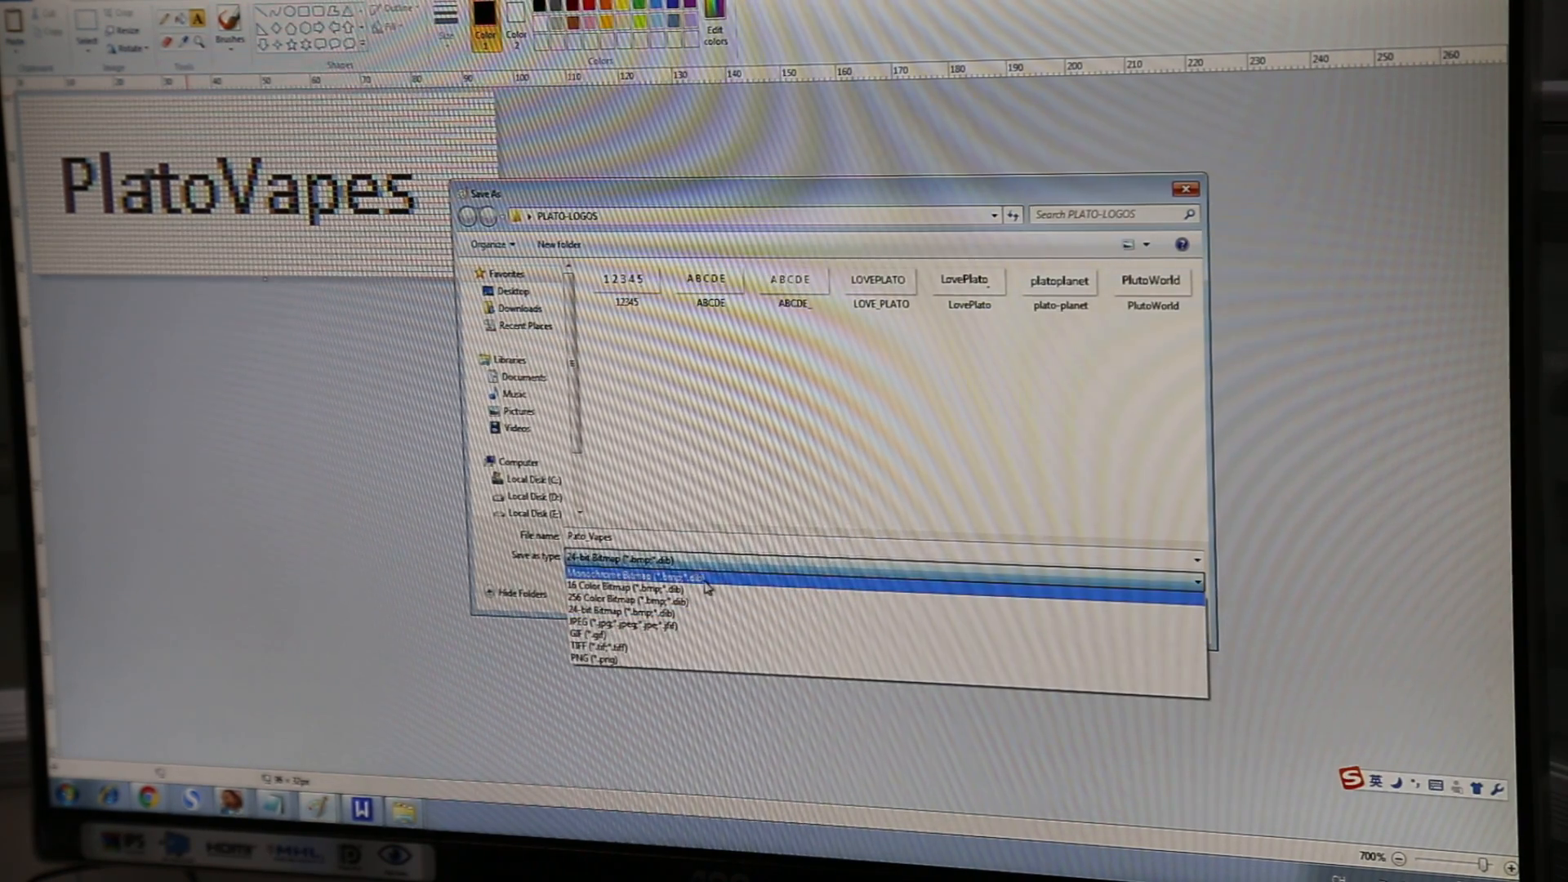
{"action": "left_click", "coordinate": [640, 575]}
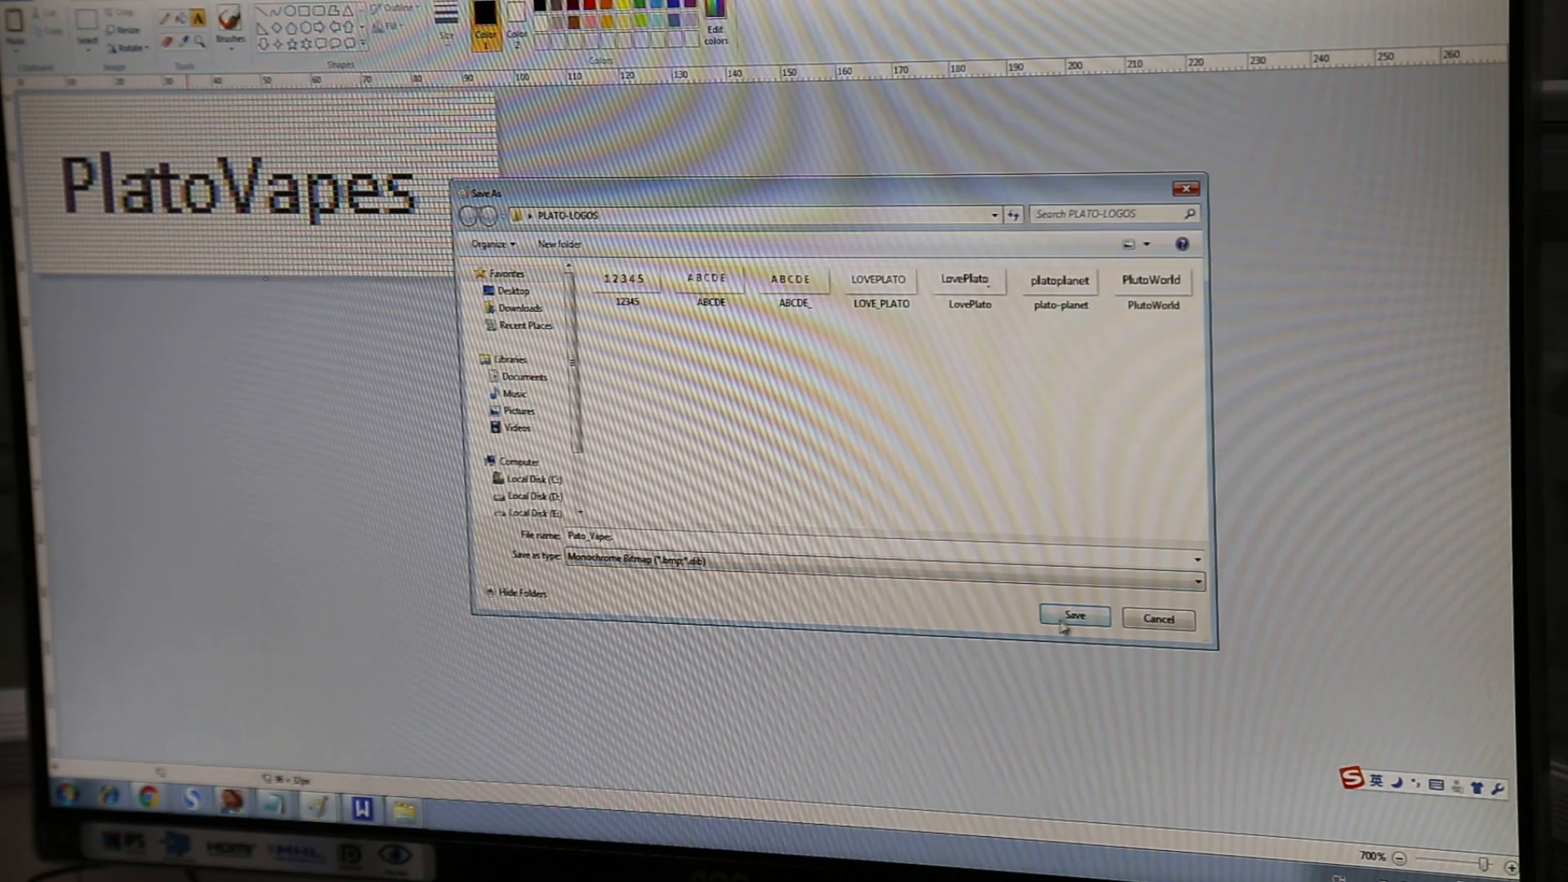
{"action": "left_click", "coordinate": [1074, 615]}
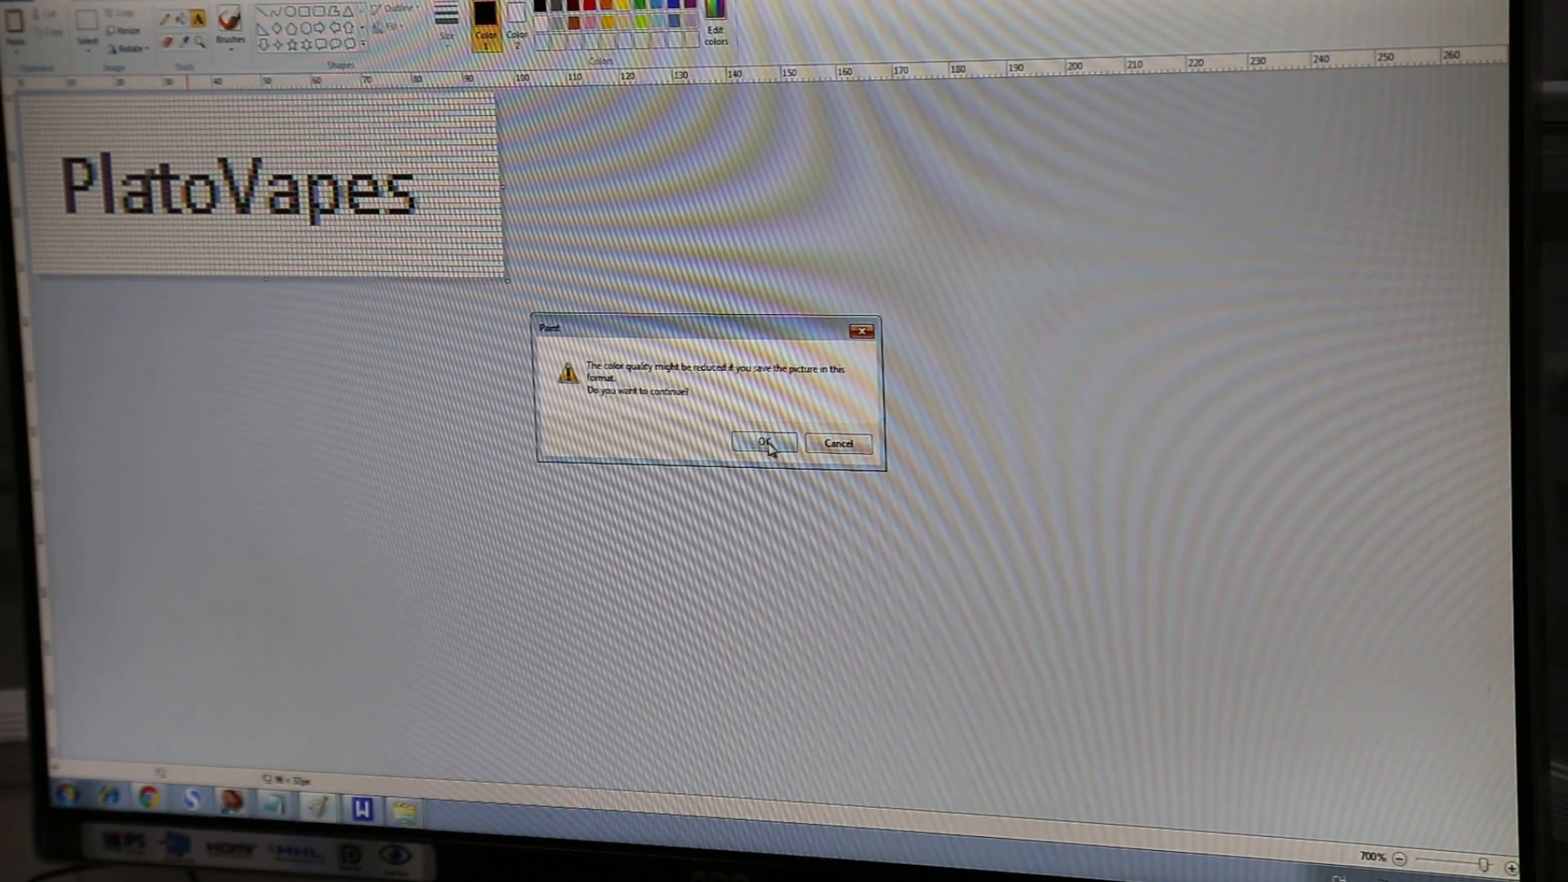
{"action": "left_click", "coordinate": [766, 442]}
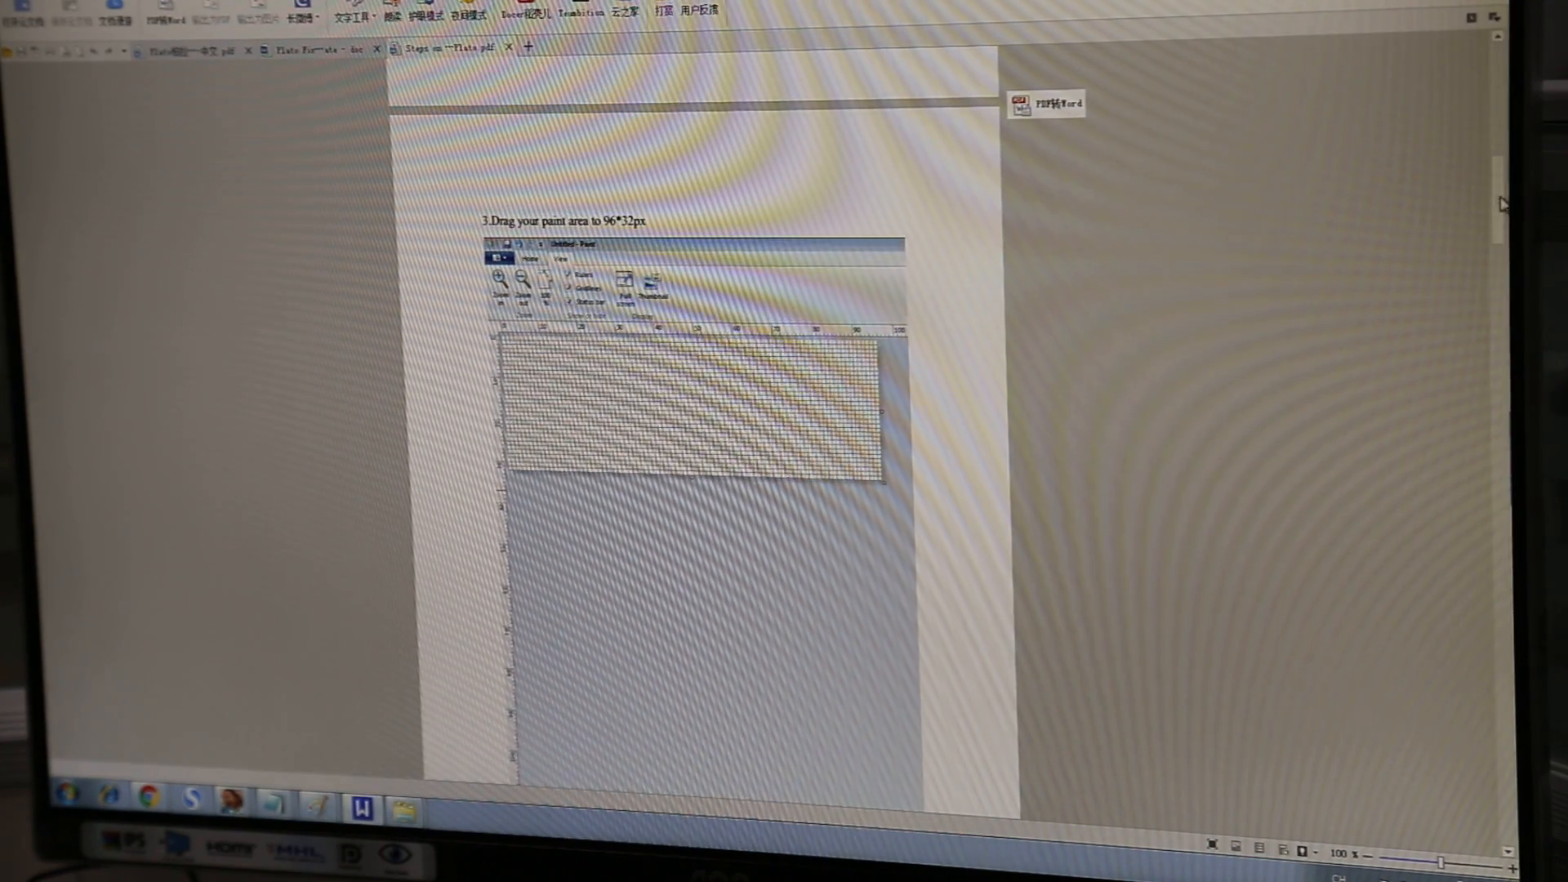
Step: Scroll the PDF guide to step 3 on the 96×32 px canvas
{"action": "scroll", "scroll_direction": "down", "scroll_amount": 3}
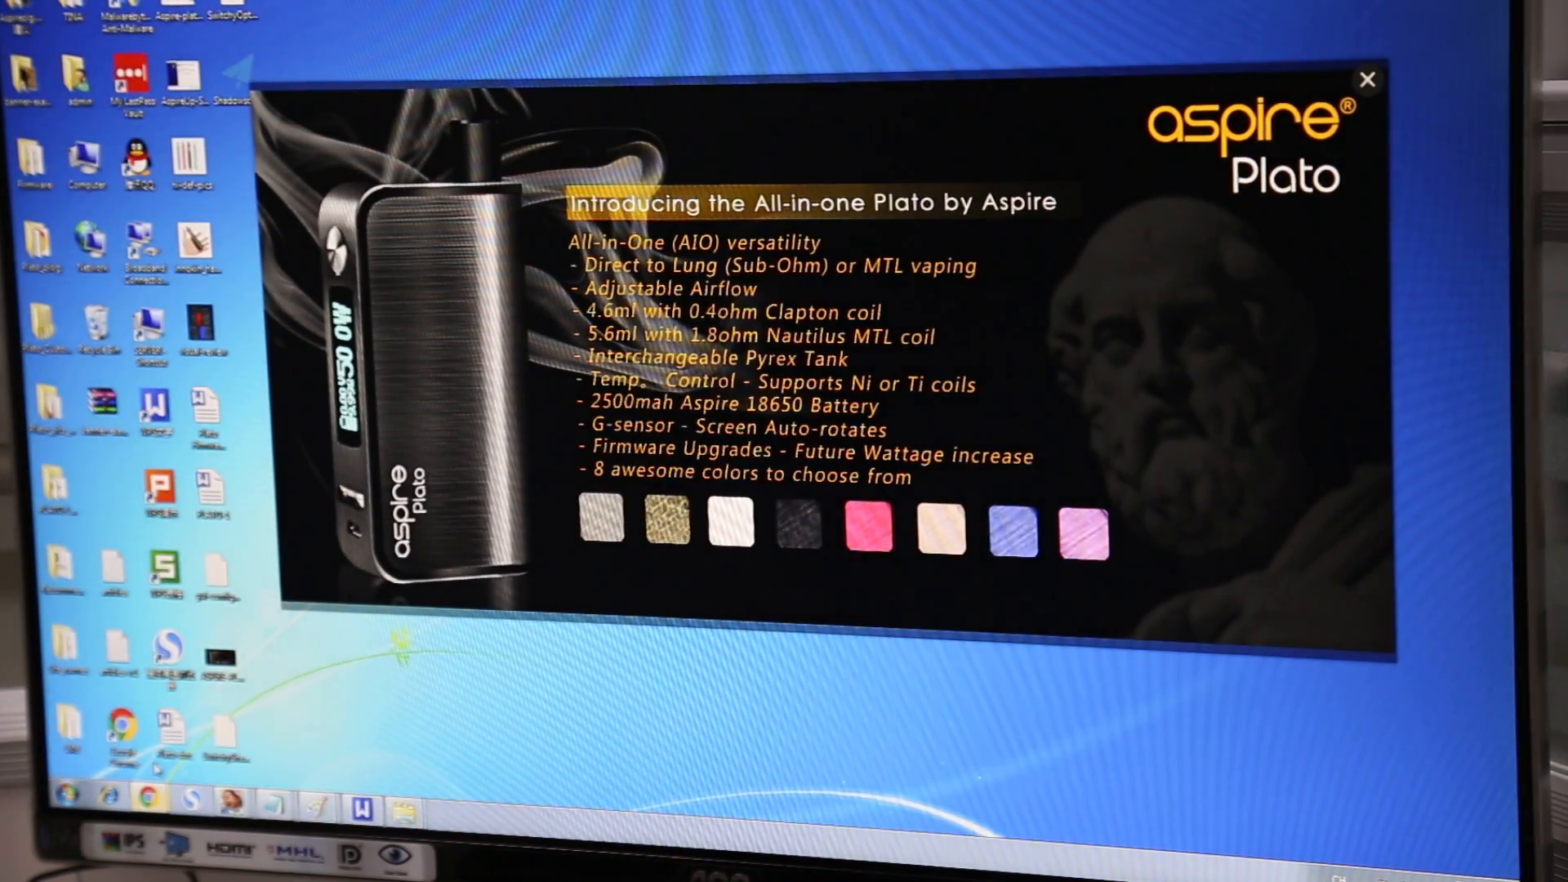
Step: Download the Plato boot-up logo package from the Aspire website's Upgrade downloads
{"action": "left_click", "coordinate": [1367, 79]}
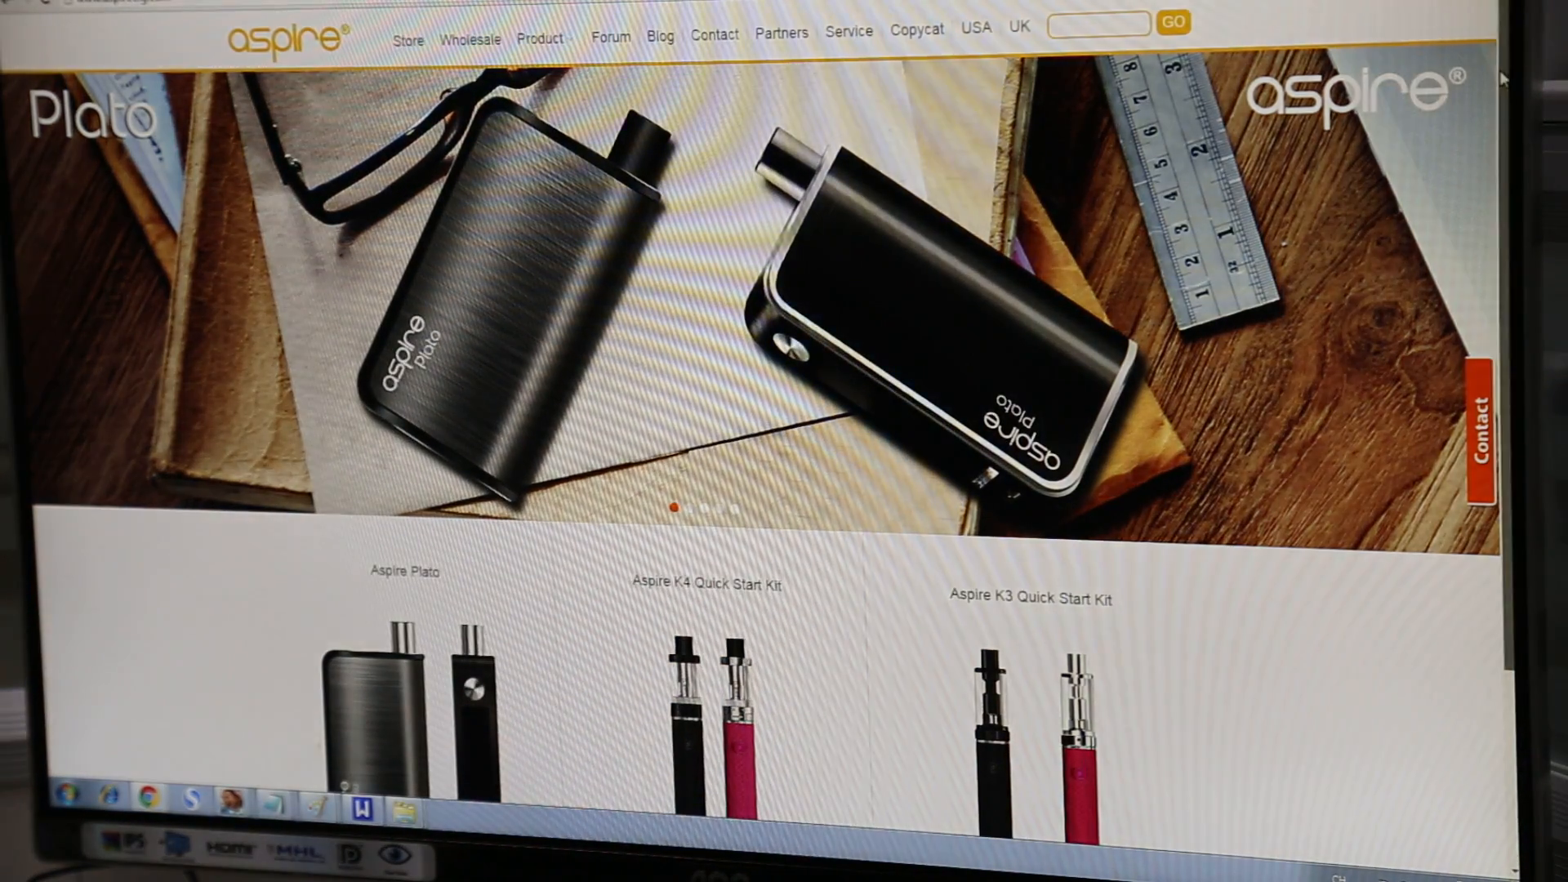
{"action": "scroll", "scroll_direction": "down", "scroll_amount": 3}
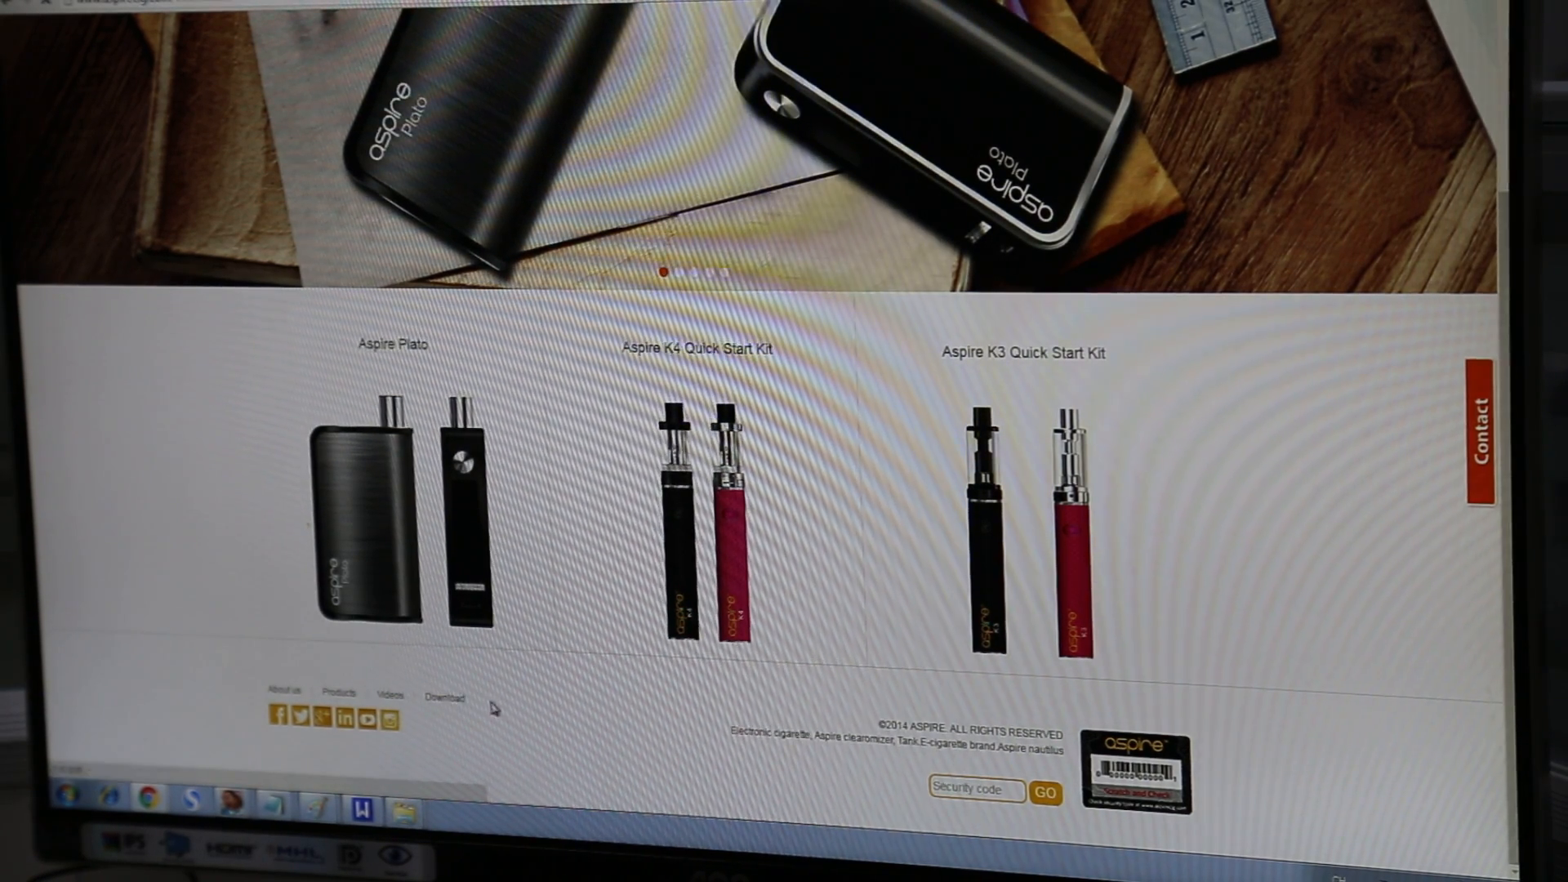
{"action": "left_click", "coordinate": [446, 696]}
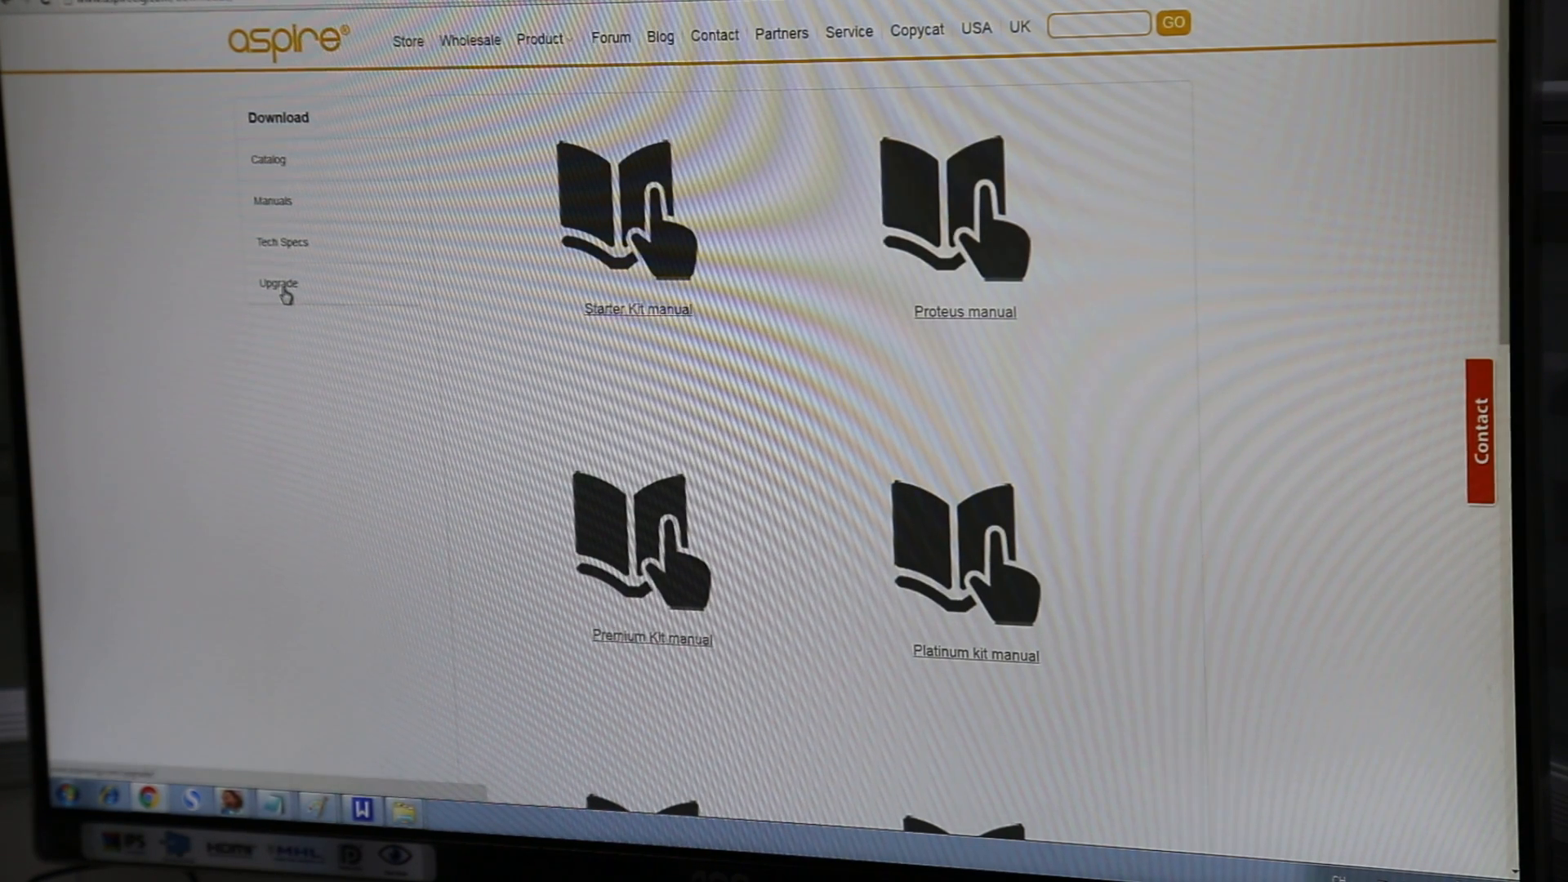
{"action": "left_click", "coordinate": [276, 283]}
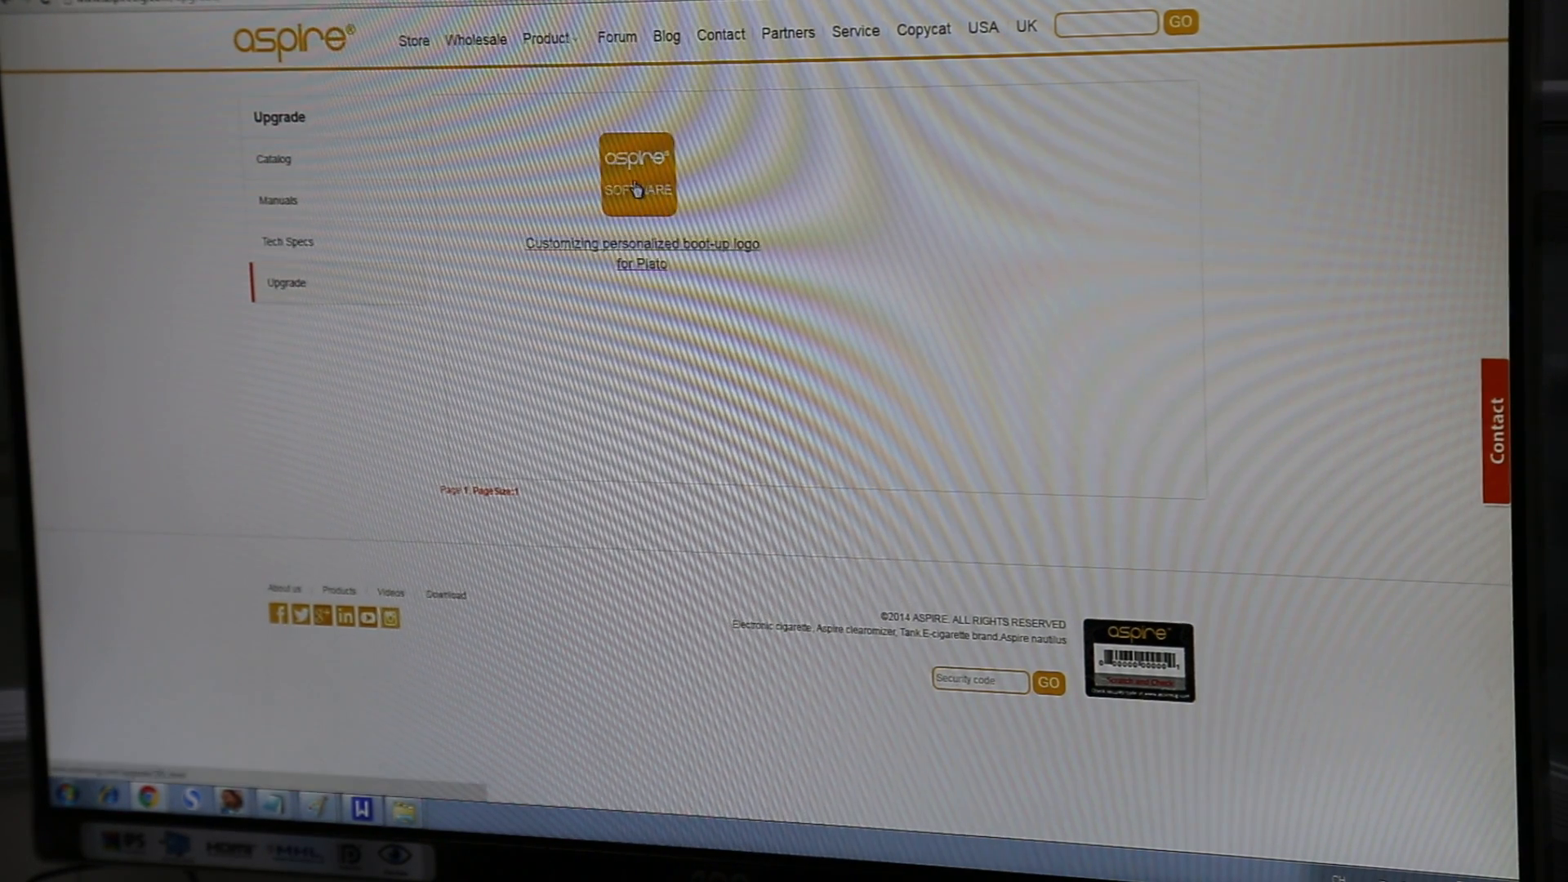
{"action": "left_click", "coordinate": [640, 178]}
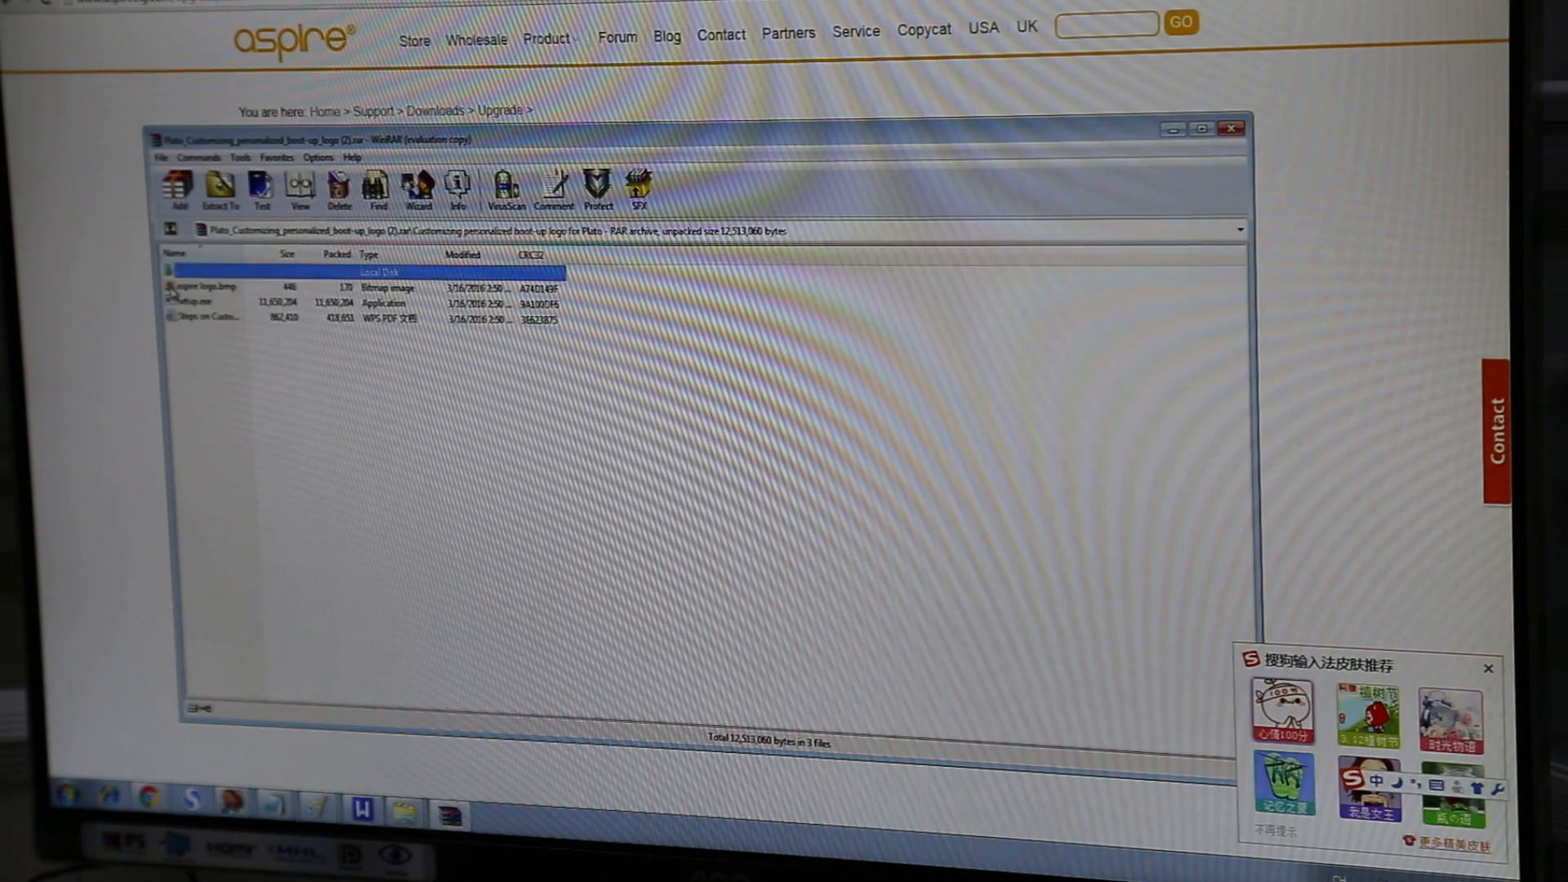
Step: Launch the AspireUp setup.exe from the archive, approving the security prompts
{"action": "left_click", "coordinate": [191, 303]}
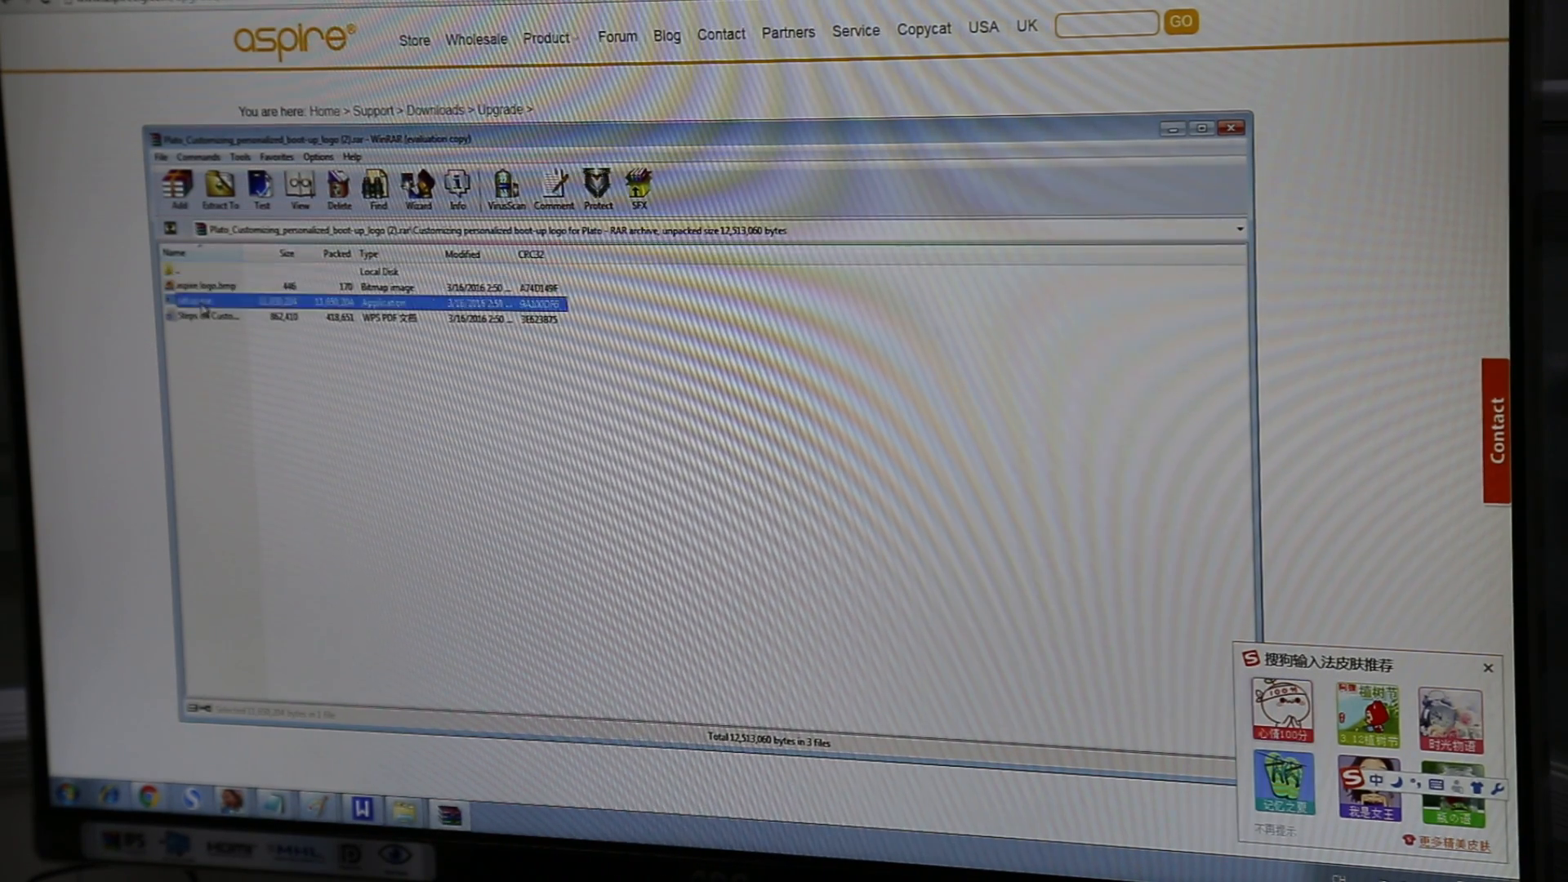
{"action": "double_click", "coordinate": [200, 303]}
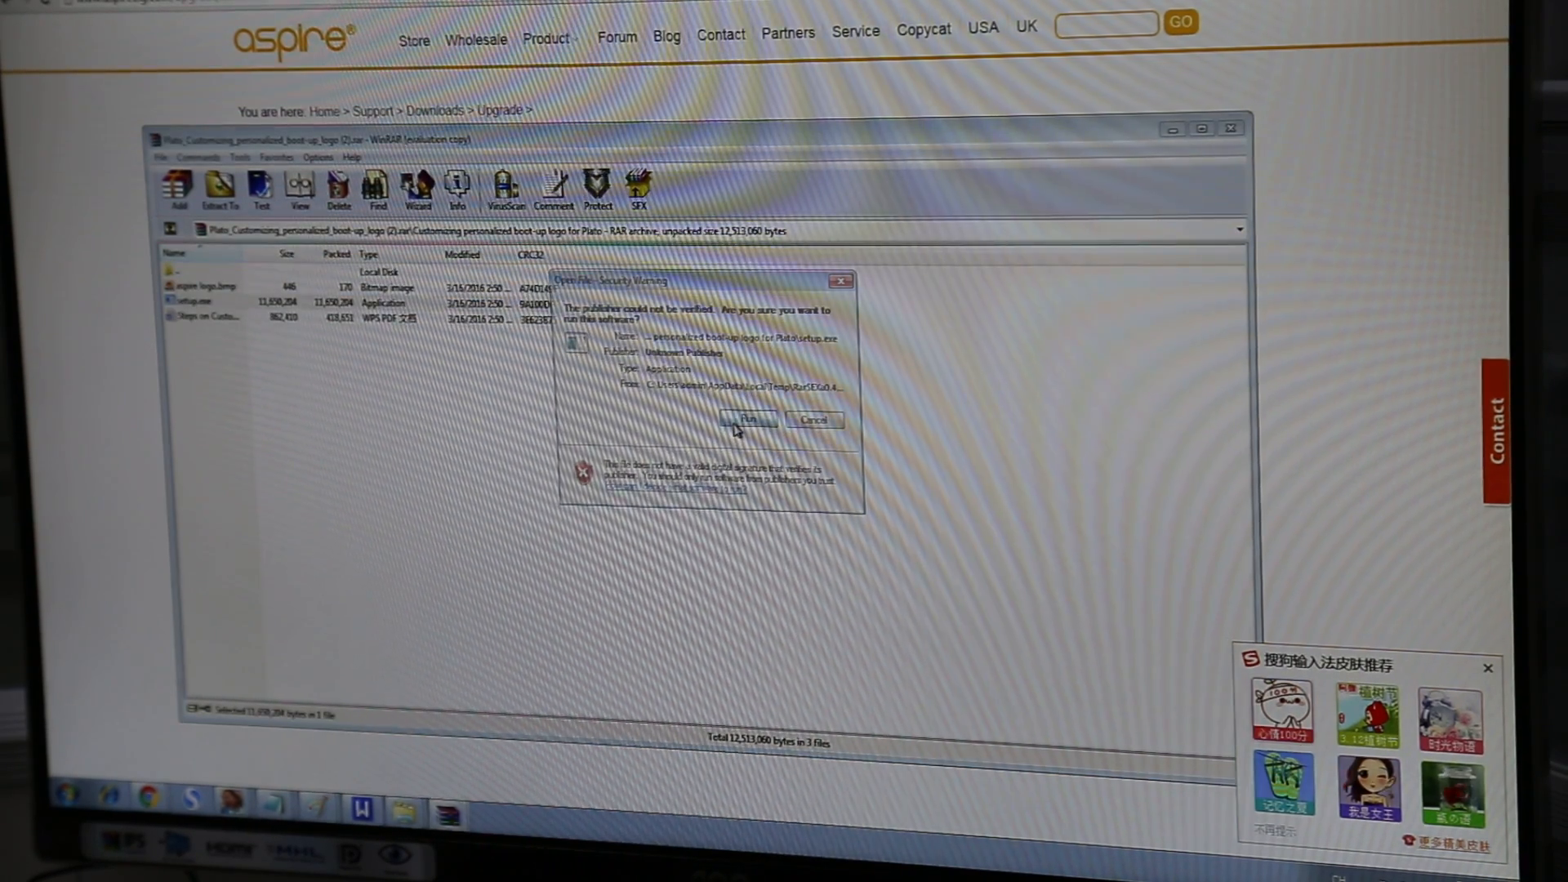
{"action": "left_click", "coordinate": [747, 419]}
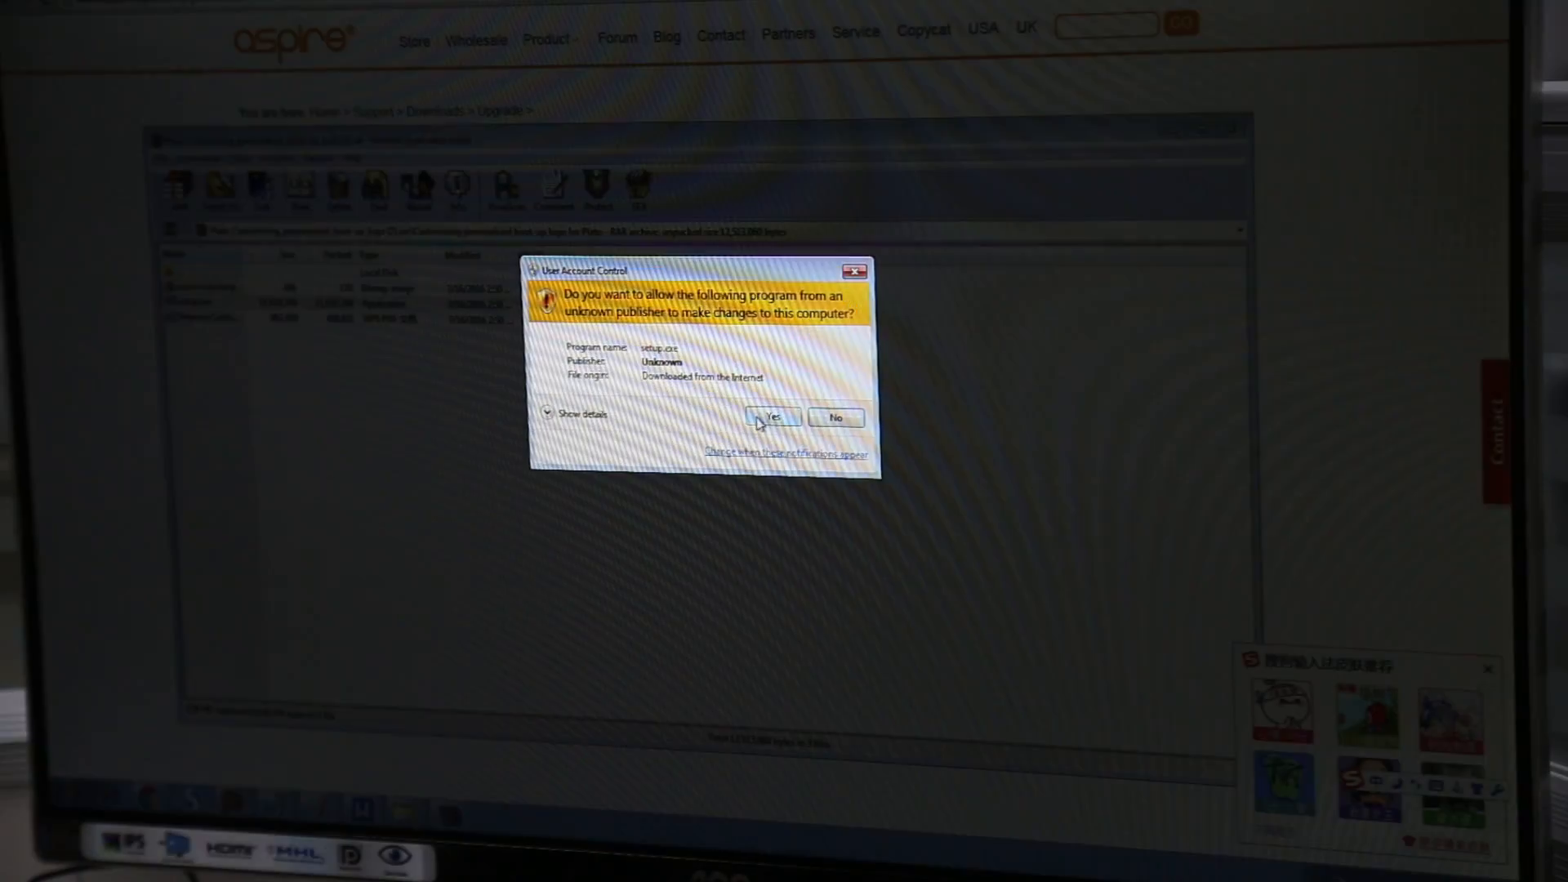
{"action": "left_click", "coordinate": [770, 417]}
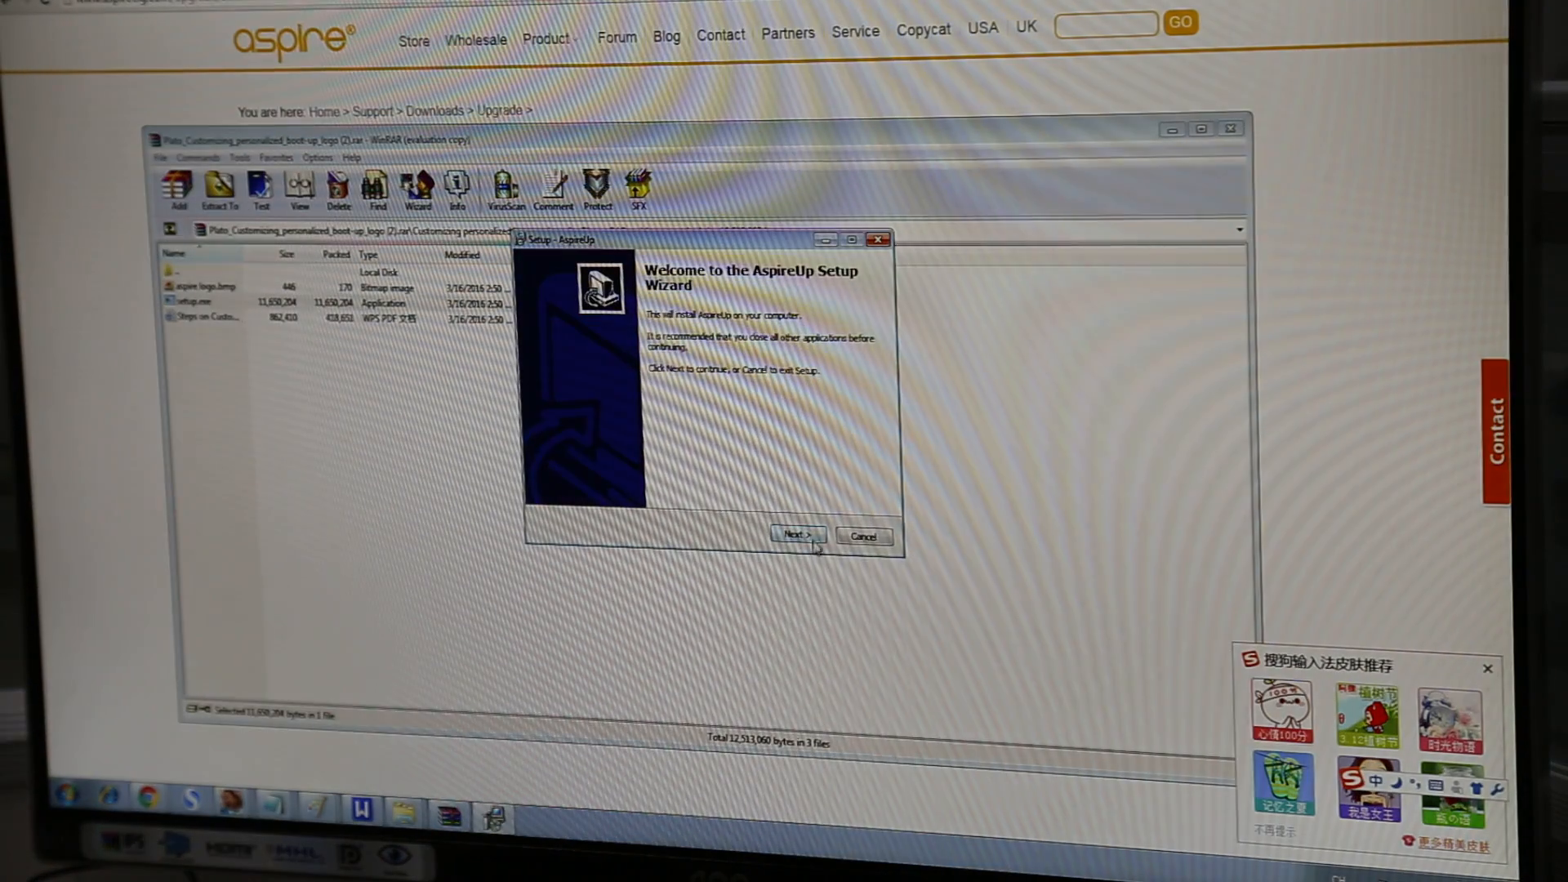
Step: Install AspireUp to the default location and start the device driver installation
{"action": "left_click", "coordinate": [797, 535]}
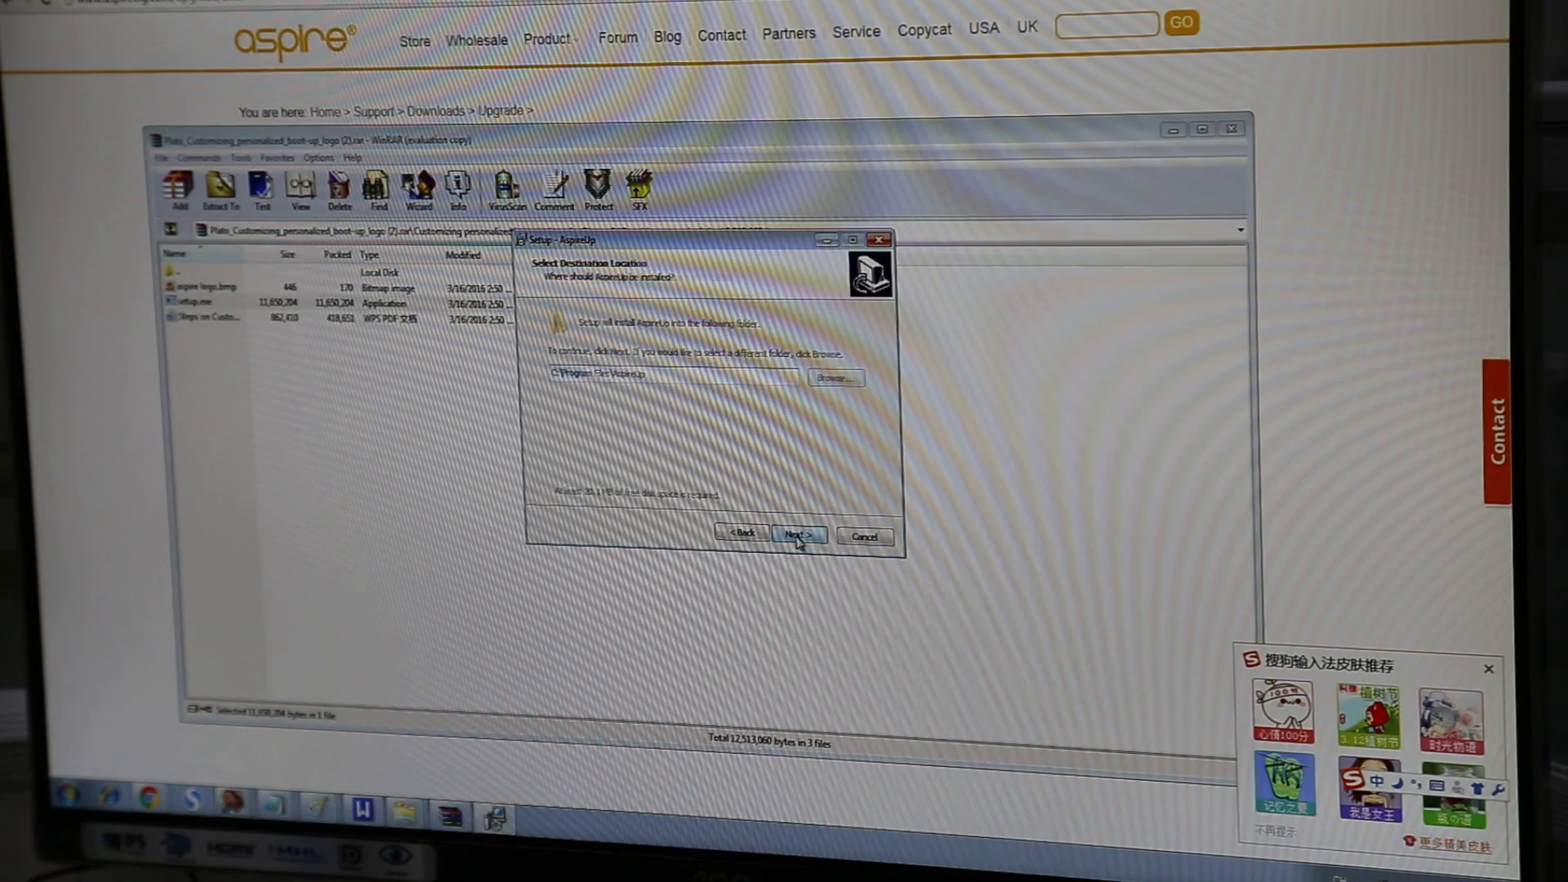
{"action": "left_click", "coordinate": [797, 534]}
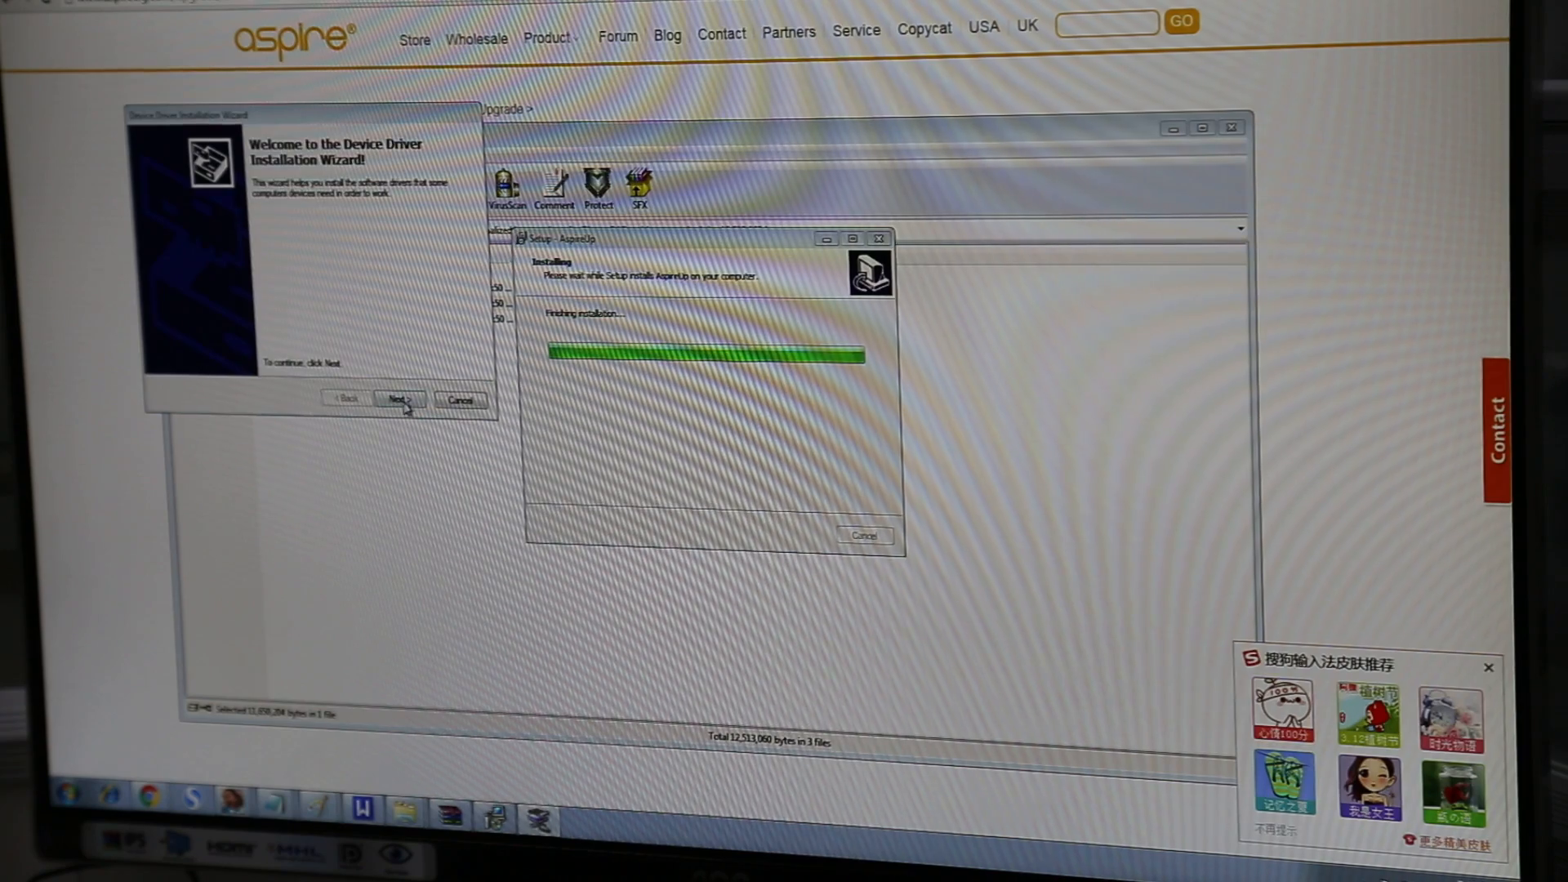
{"action": "left_click", "coordinate": [397, 399]}
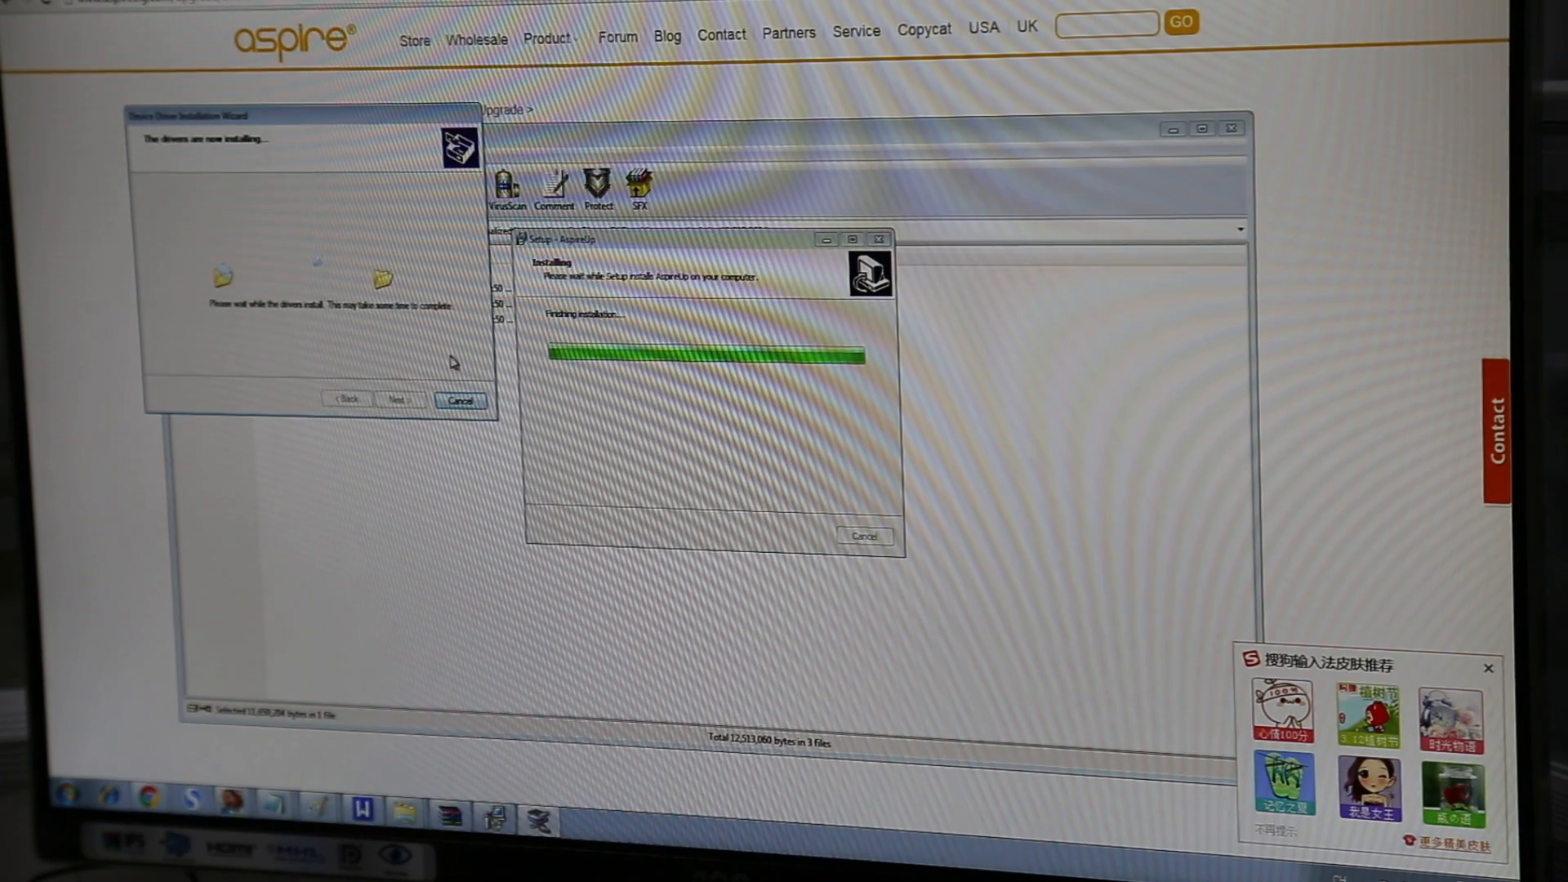
{"action": "mouse_move", "coordinate": [415, 460]}
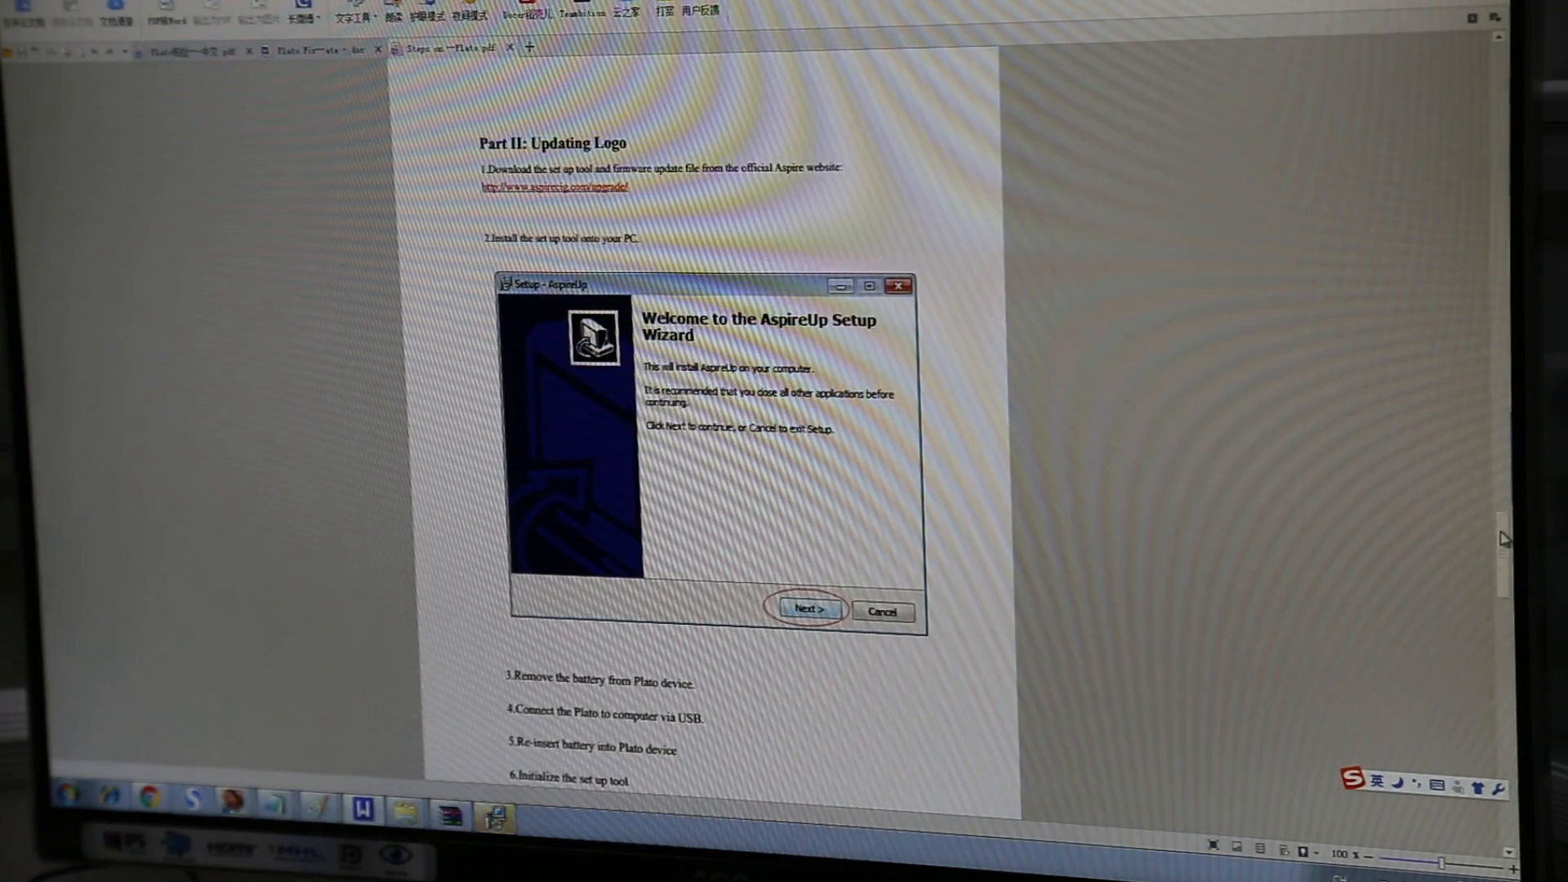
Step: Scroll through the guide's Part II: Updating Logo steps
{"action": "scroll", "scroll_direction": "down", "scroll_amount": 3}
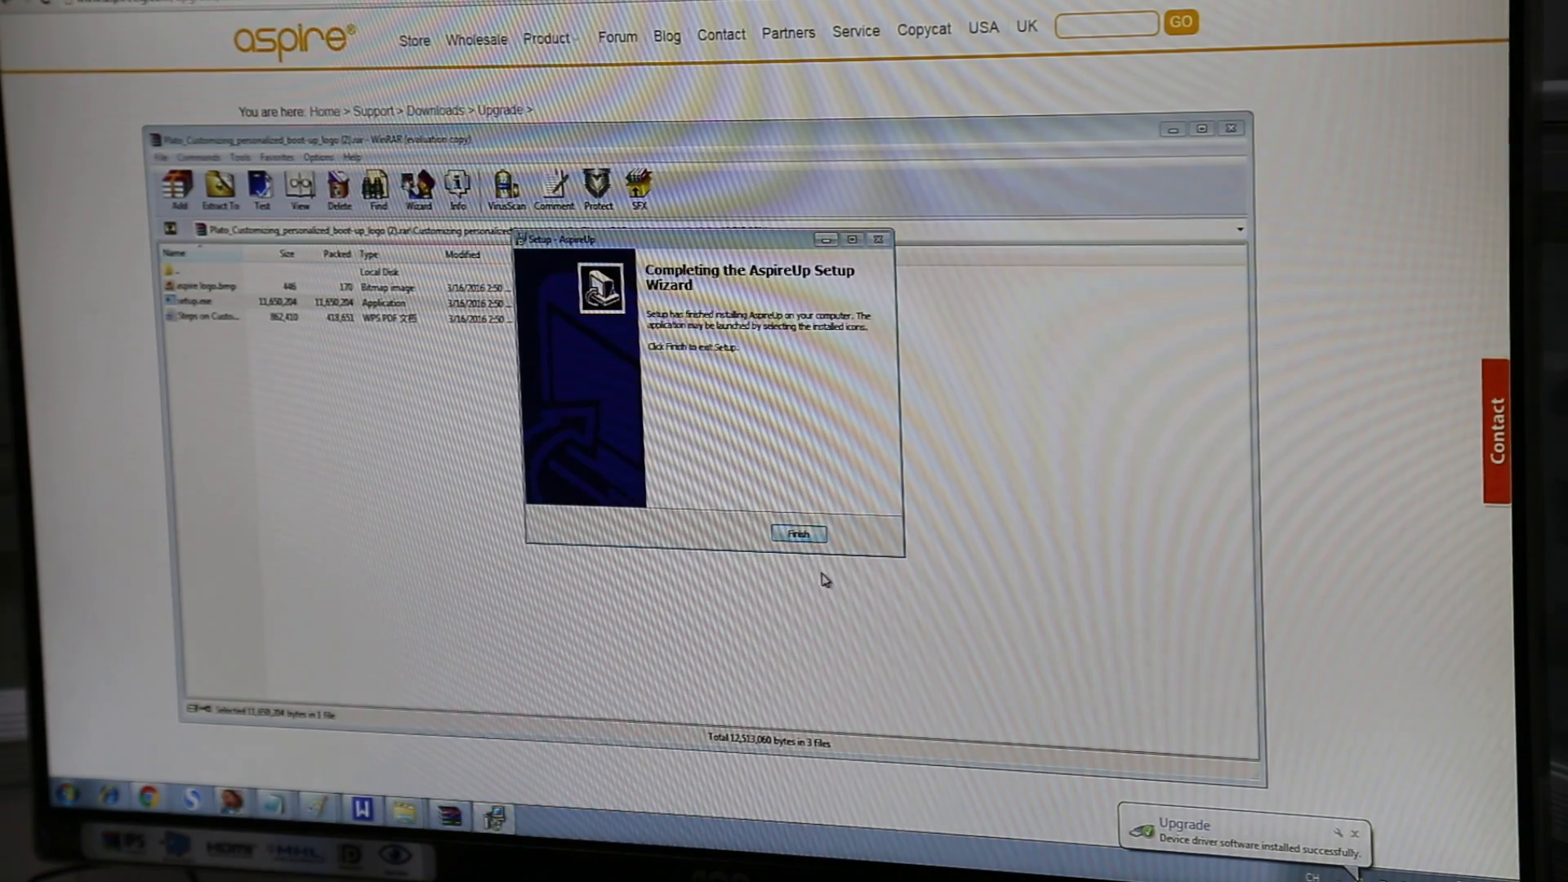
Step: Finish the AspireUp setup wizard to launch AspireUp with the Plato connected
{"action": "left_click", "coordinate": [799, 533]}
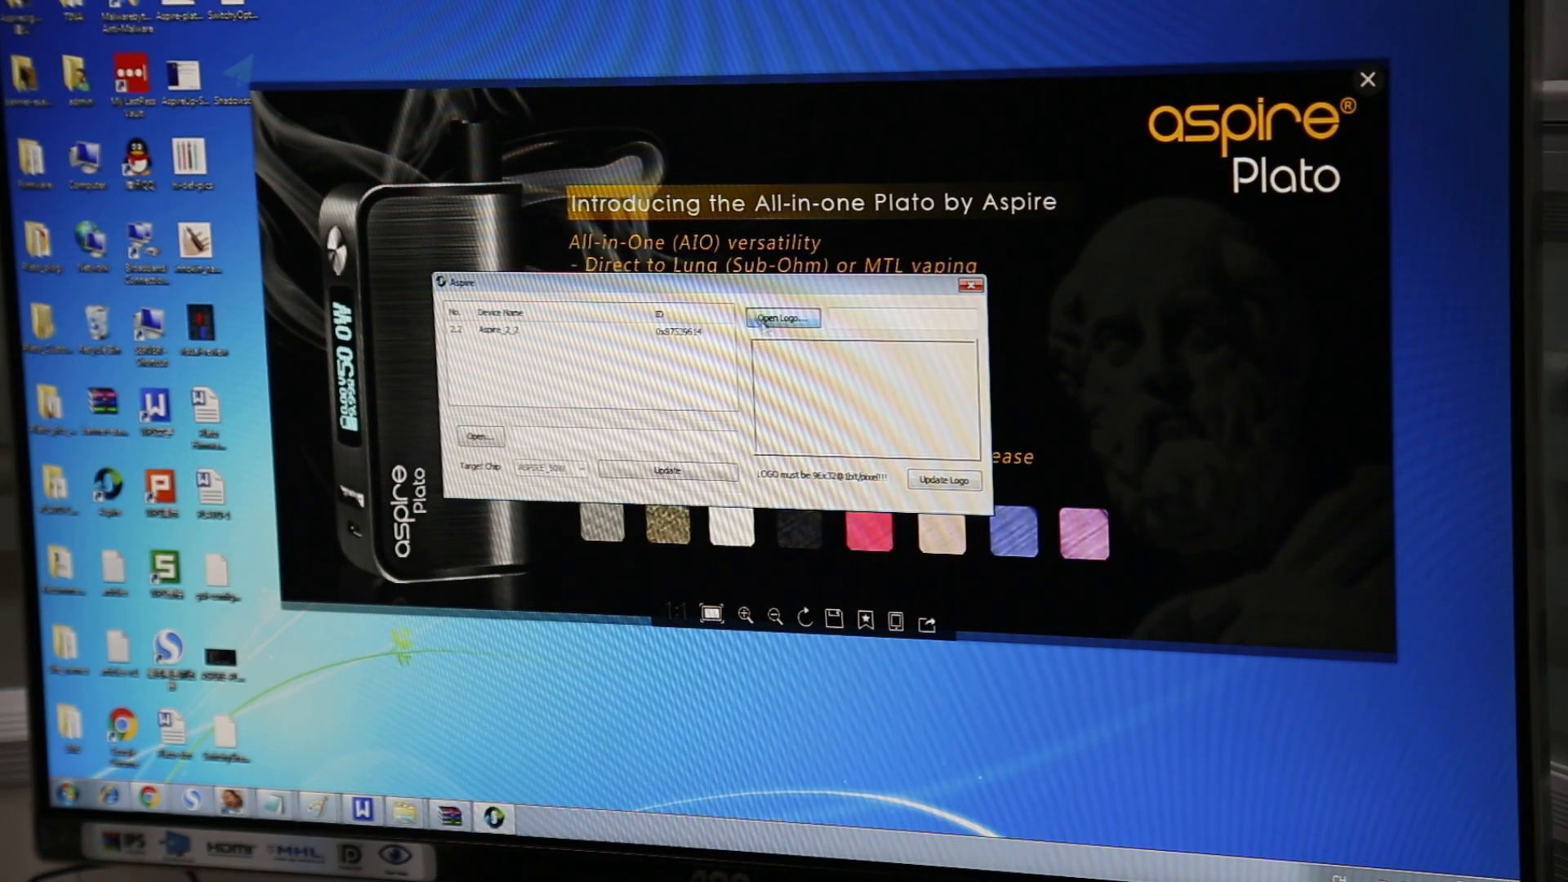
Step: Open the Plato_Vapes bitmap from PLATO-LOGOS as the logo in AspireUp
{"action": "left_click", "coordinate": [782, 318]}
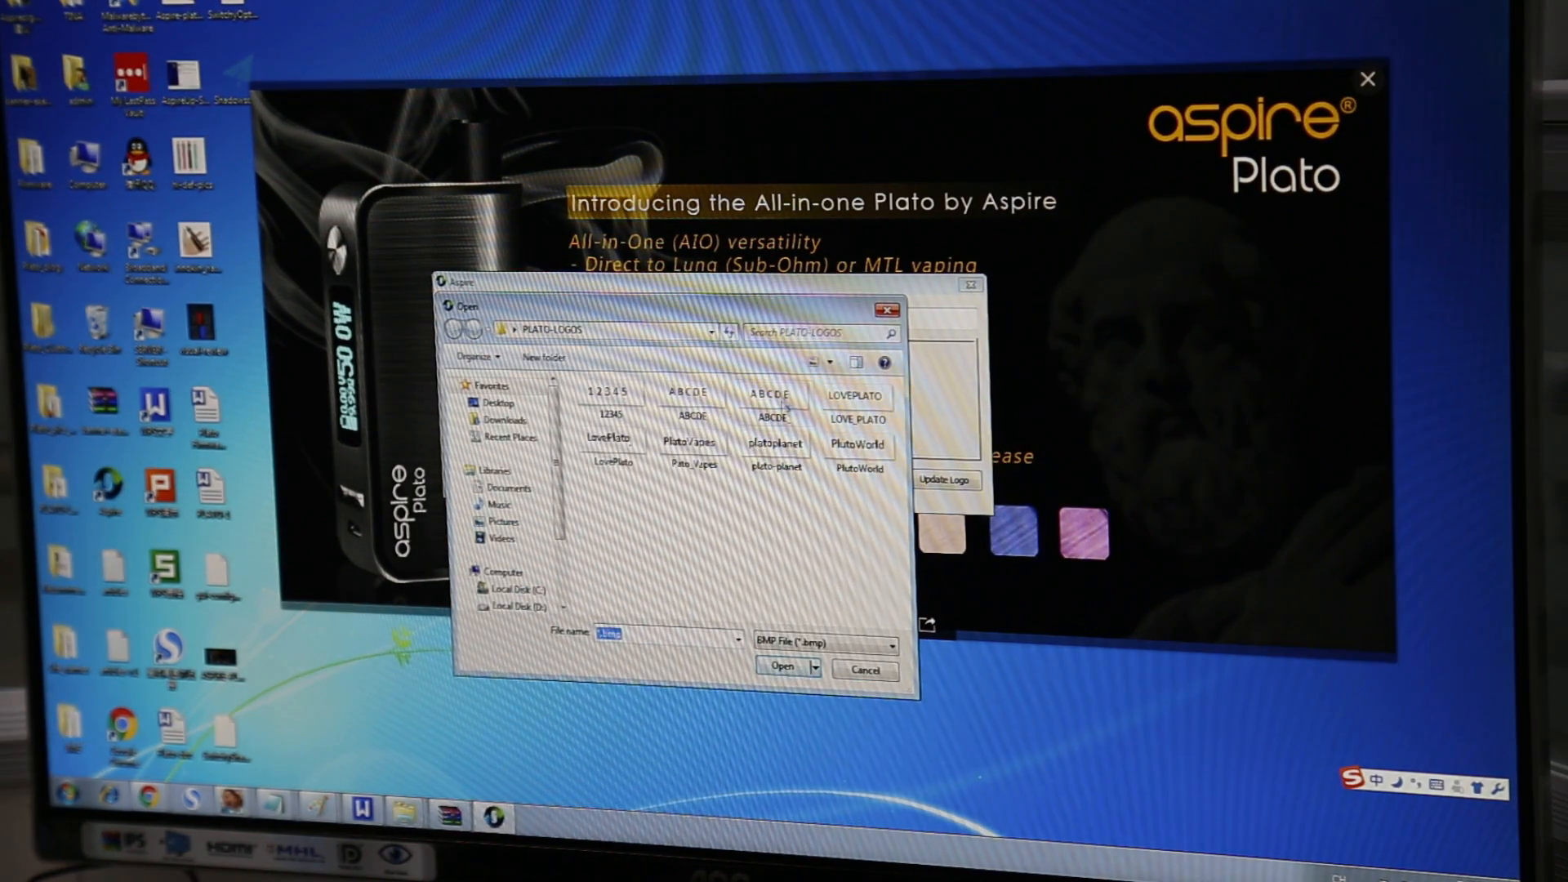
{"action": "left_click", "coordinate": [690, 466]}
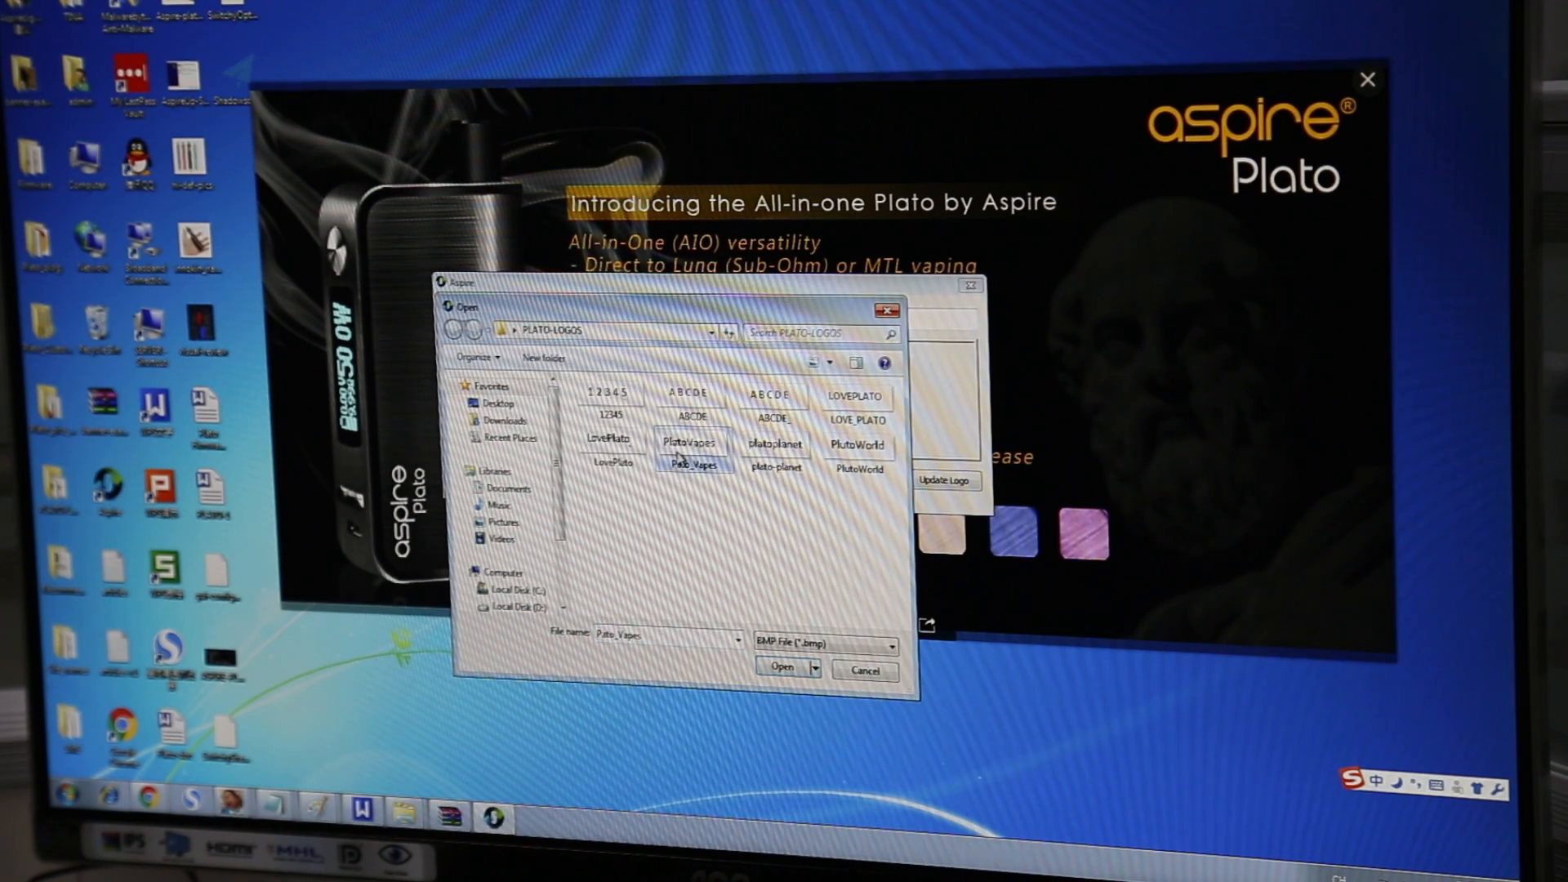
{"action": "left_click", "coordinate": [783, 668]}
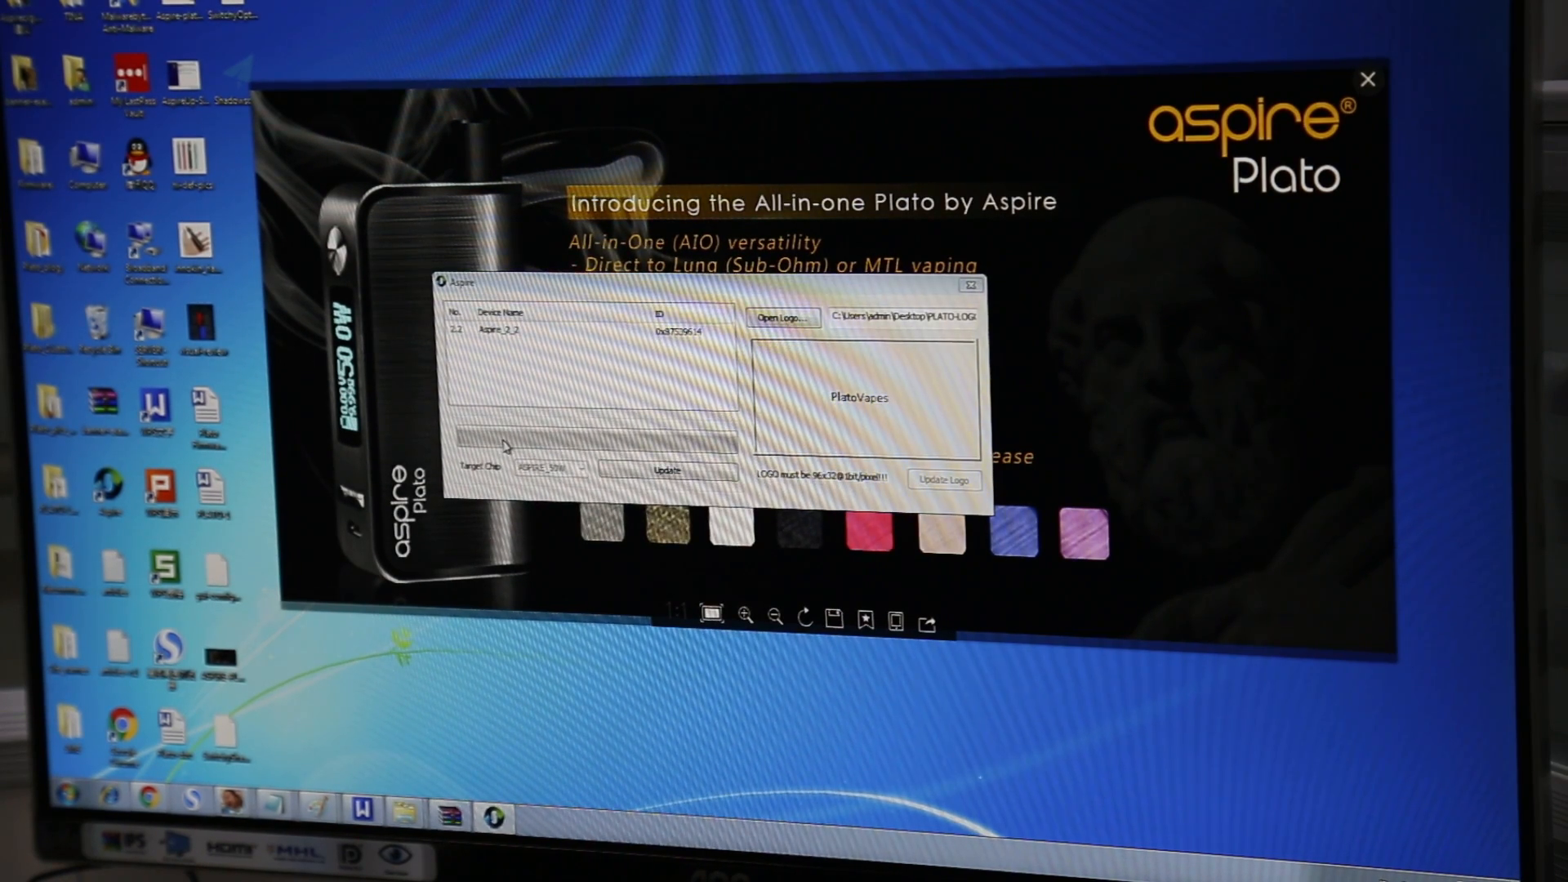
Step: Flash the loaded PlatoVapes logo to the Plato device, then close AspireUp once progress completes
{"action": "left_click", "coordinate": [665, 470]}
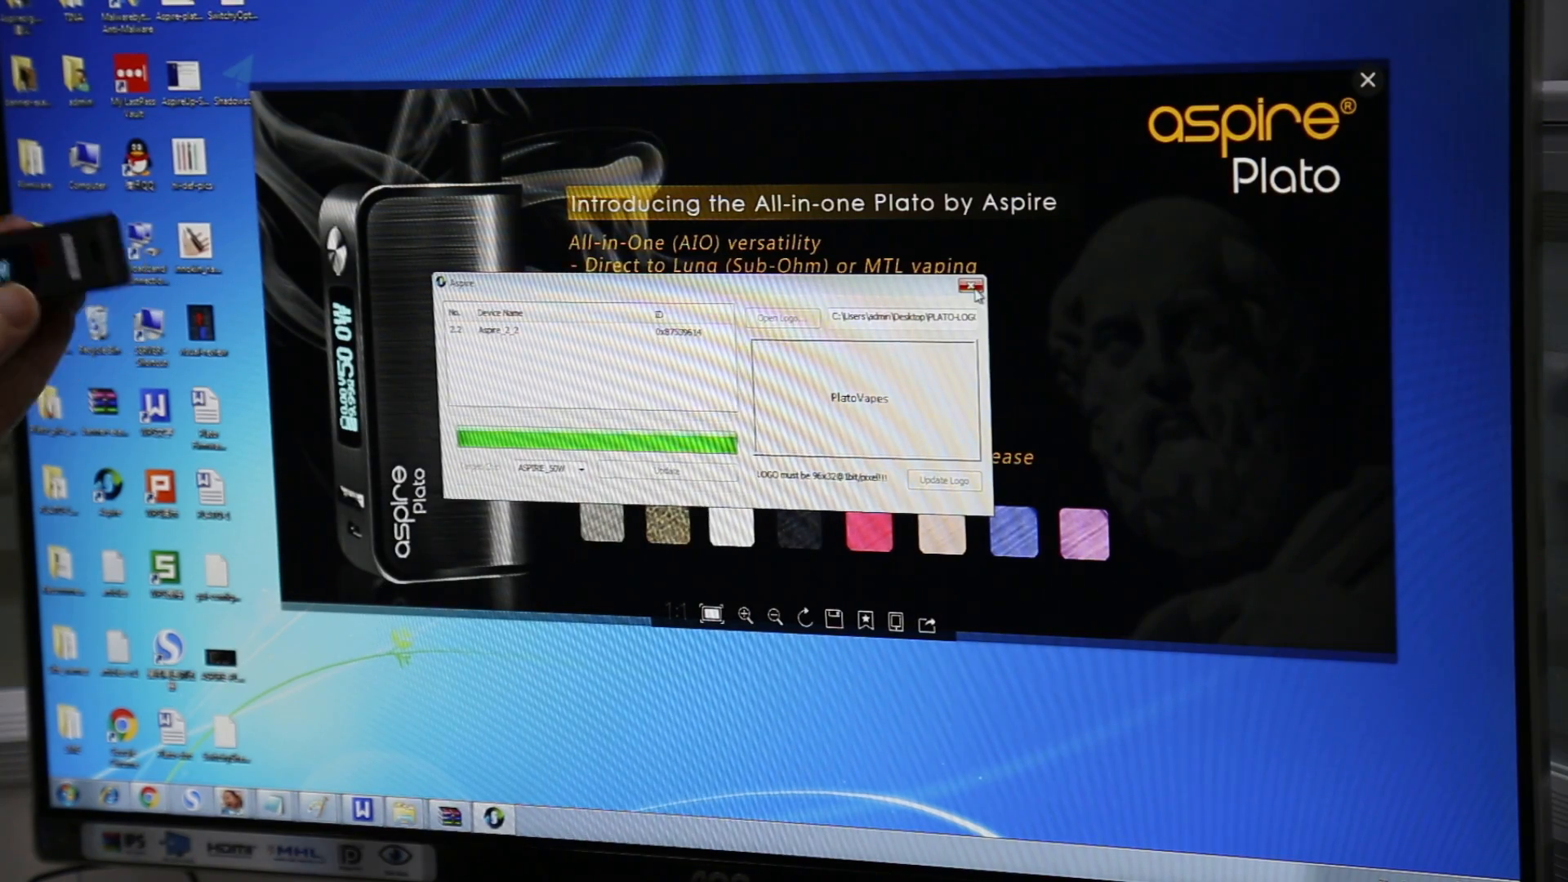
{"action": "left_click", "coordinate": [967, 290]}
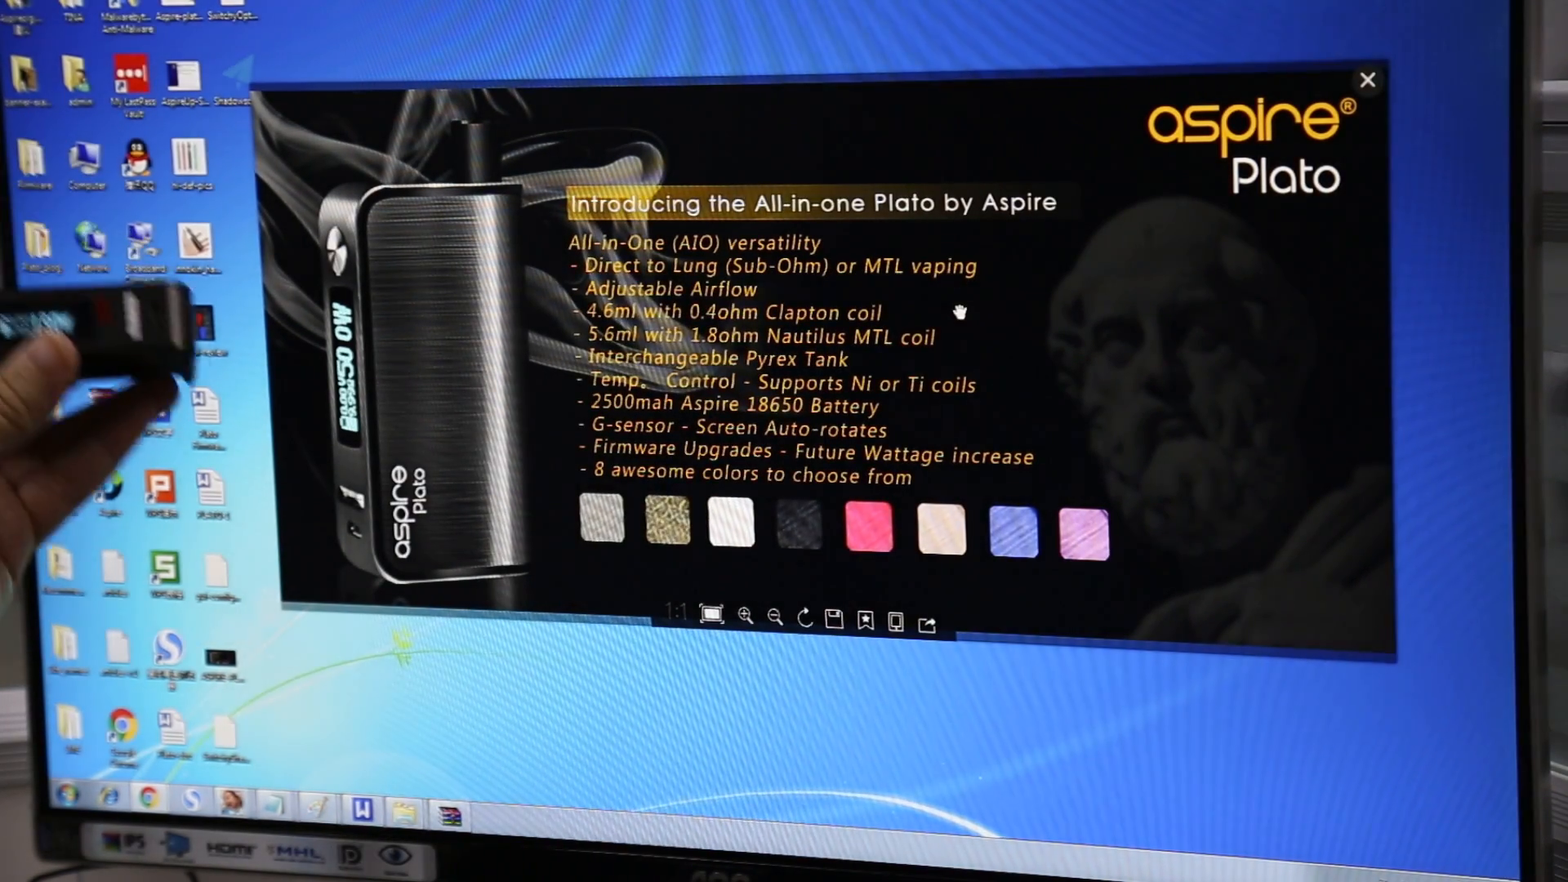